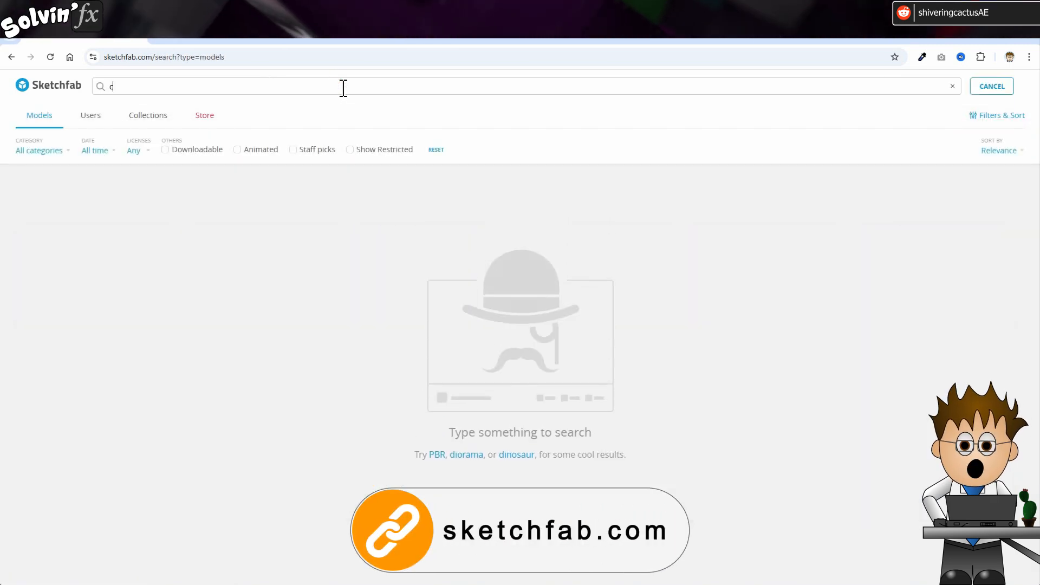
Step: Search Sketchfab for 'car', limited to downloadable CC BY, CC BY-SA, CC BY-ND, CC0 and Free Standard models
{"action": "type", "text": "ar"}
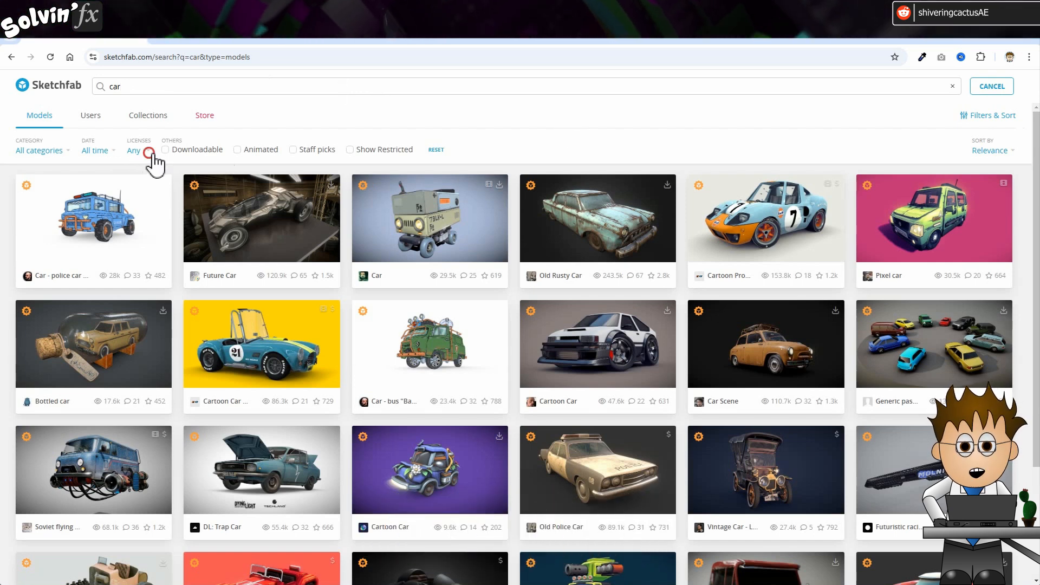
{"action": "left_click", "coordinate": [135, 150]}
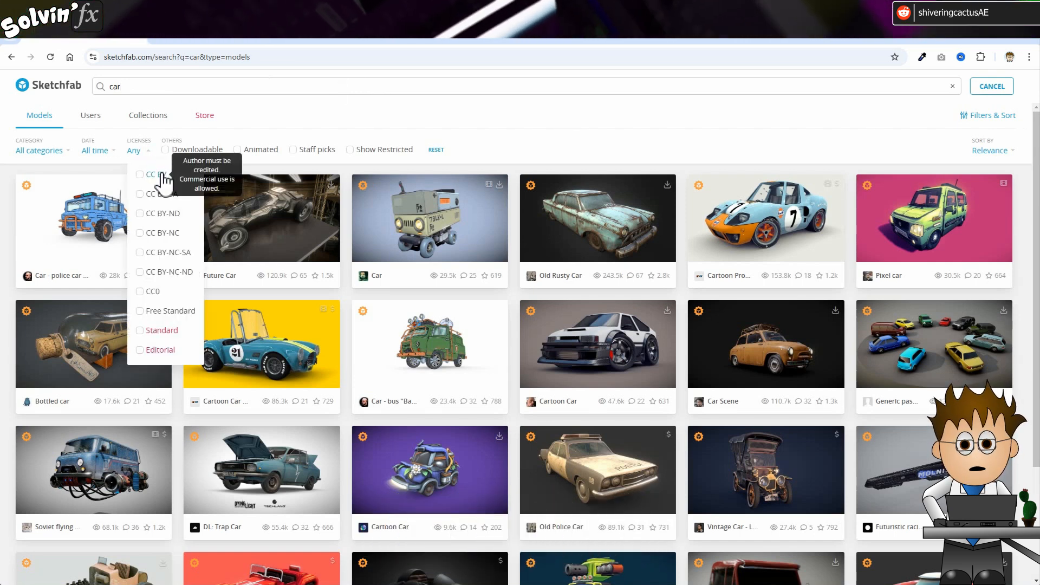
{"action": "mouse_move", "coordinate": [157, 201]}
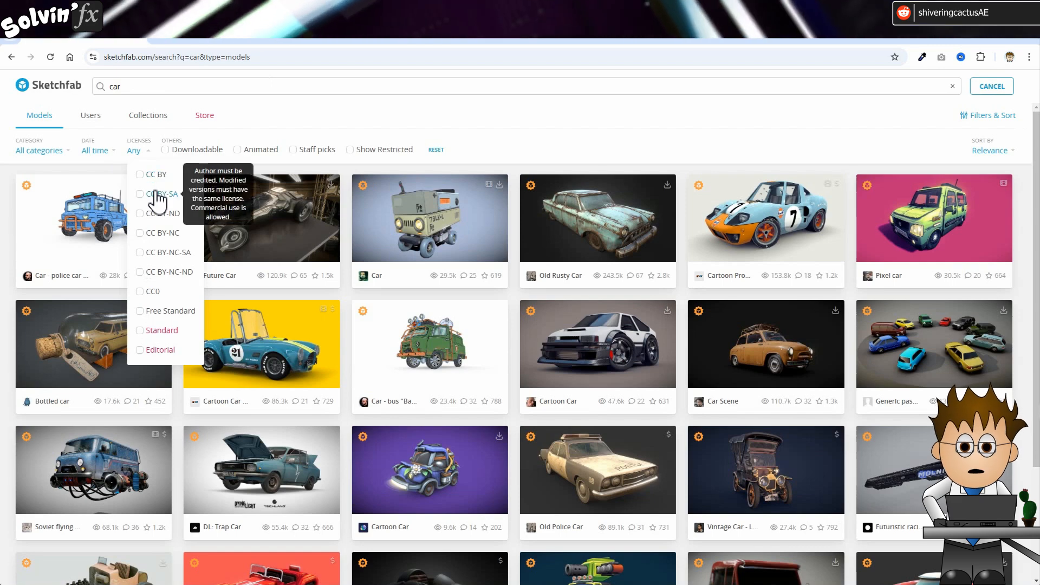
{"action": "left_click", "coordinate": [140, 174]}
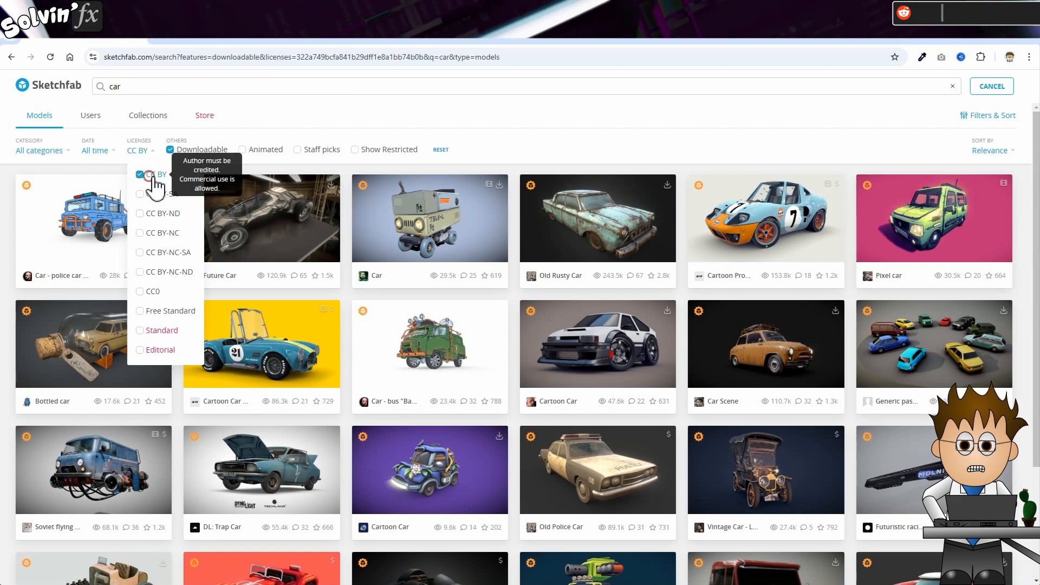
{"action": "left_click", "coordinate": [140, 193]}
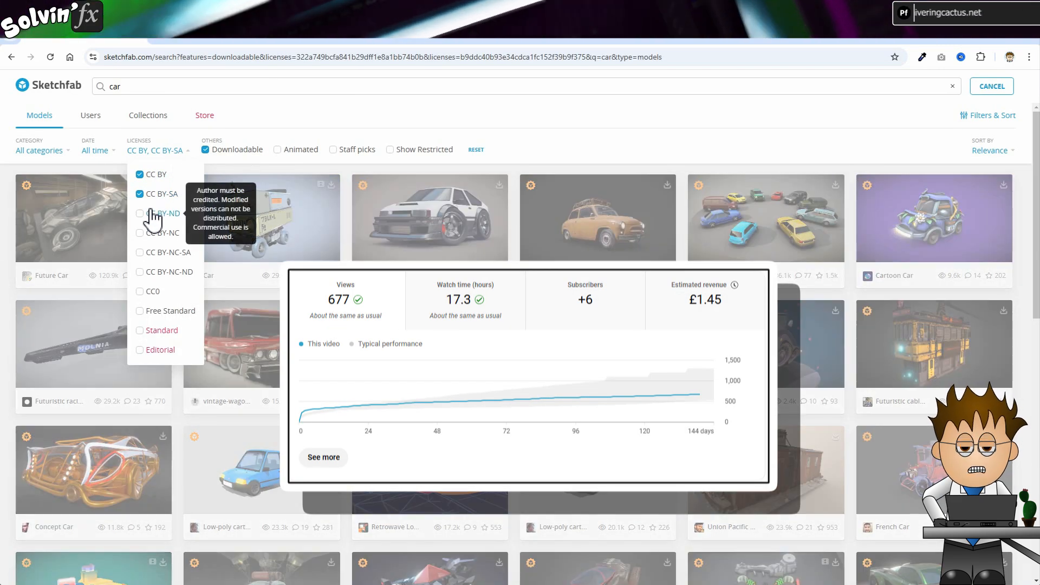
{"action": "left_click", "coordinate": [139, 213]}
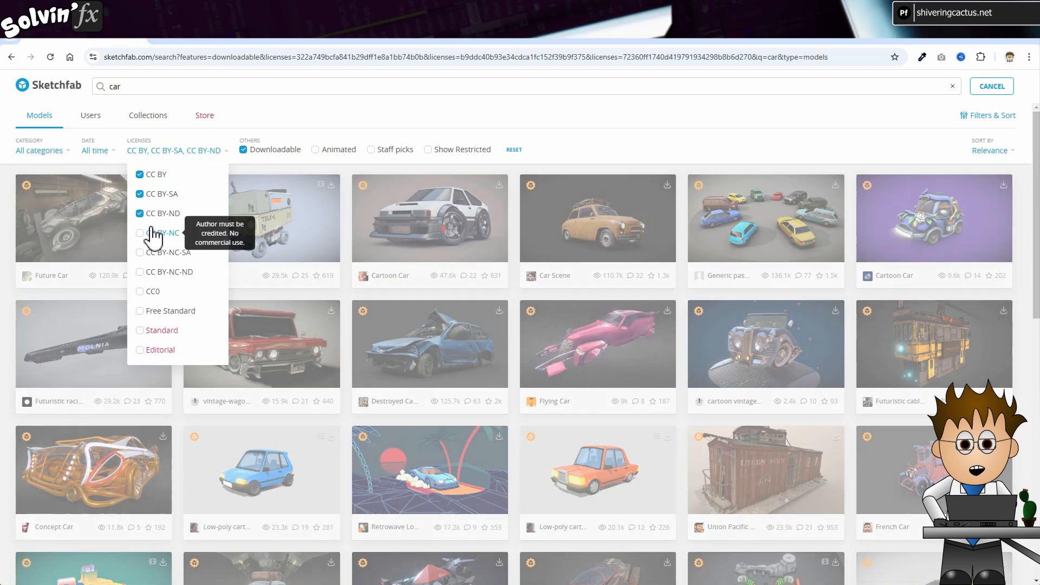
{"action": "mouse_move", "coordinate": [162, 258]}
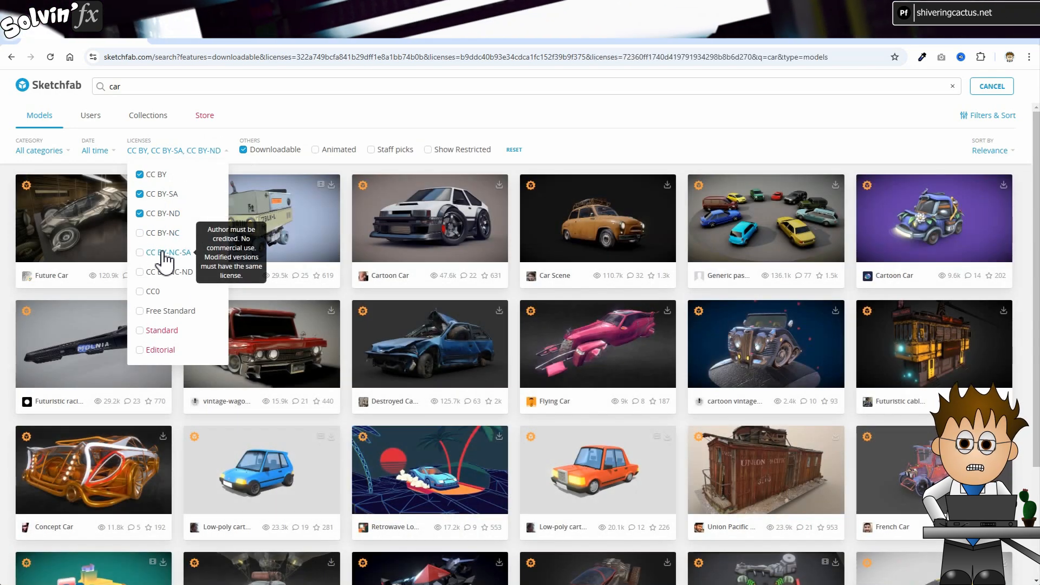
{"action": "mouse_move", "coordinate": [168, 277]}
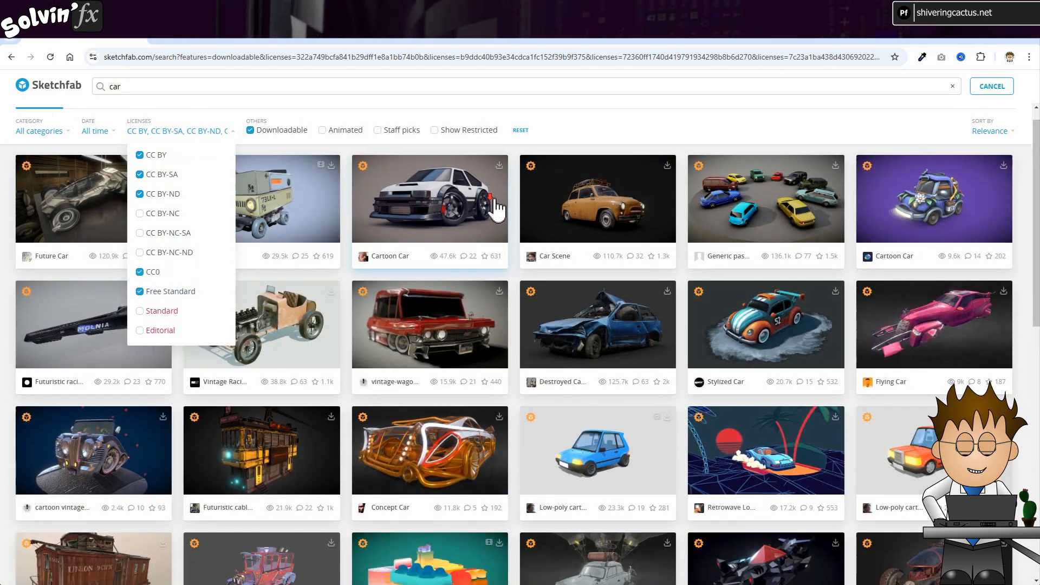
{"action": "scroll", "scroll_direction": "down", "scroll_amount": 3}
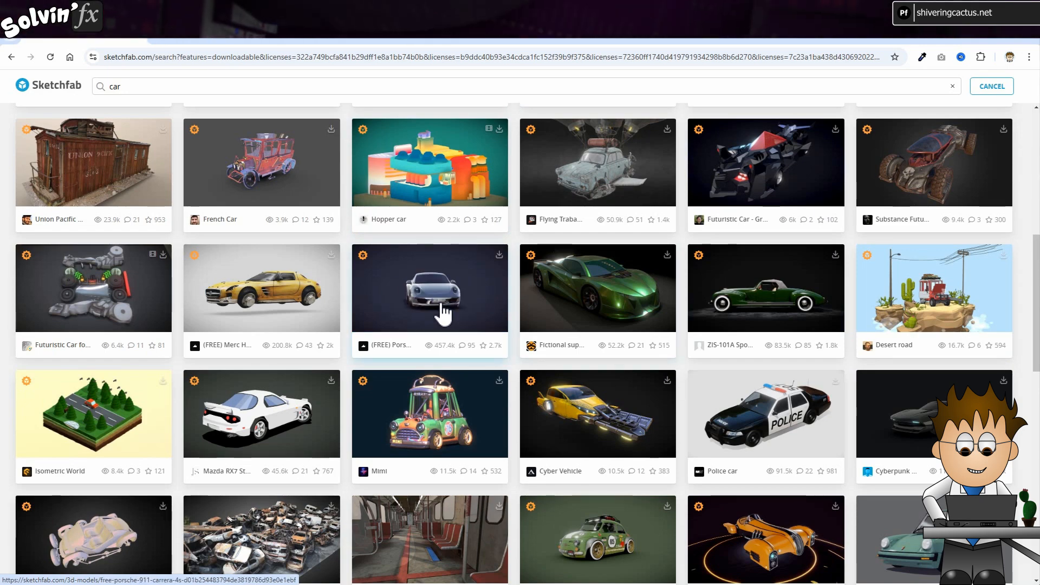
Step: Open the free Porsche 911 Carrera 4S model and show its download options
{"action": "left_click", "coordinate": [443, 302]}
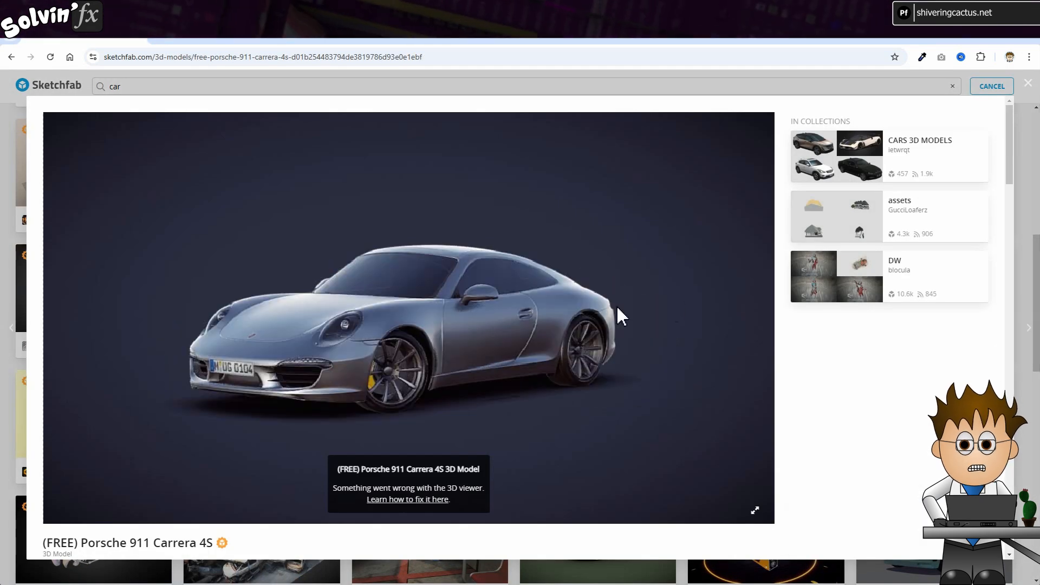
{"action": "scroll", "scroll_direction": "down", "scroll_amount": 3}
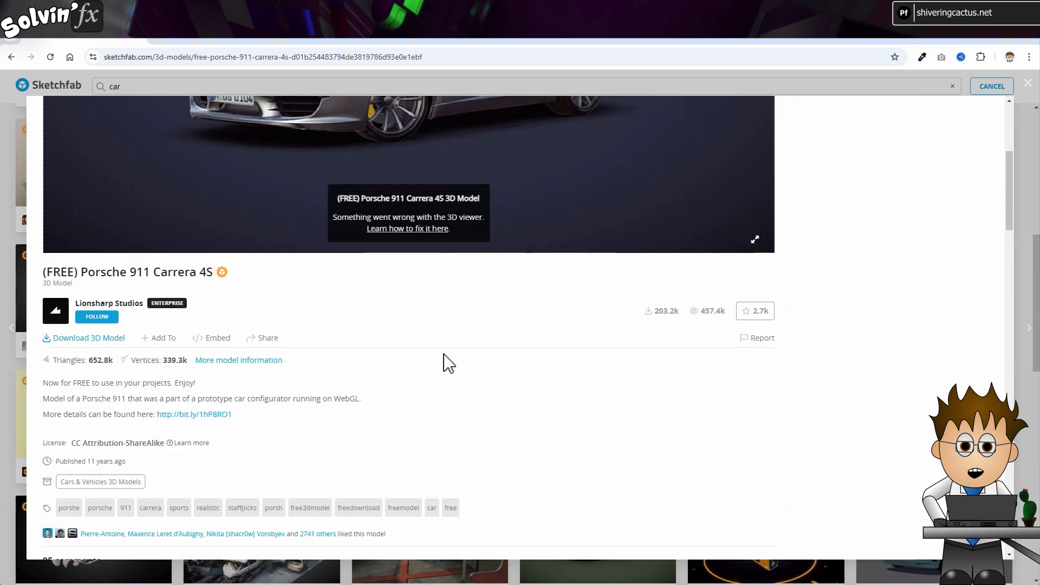
{"action": "left_click", "coordinate": [84, 339]}
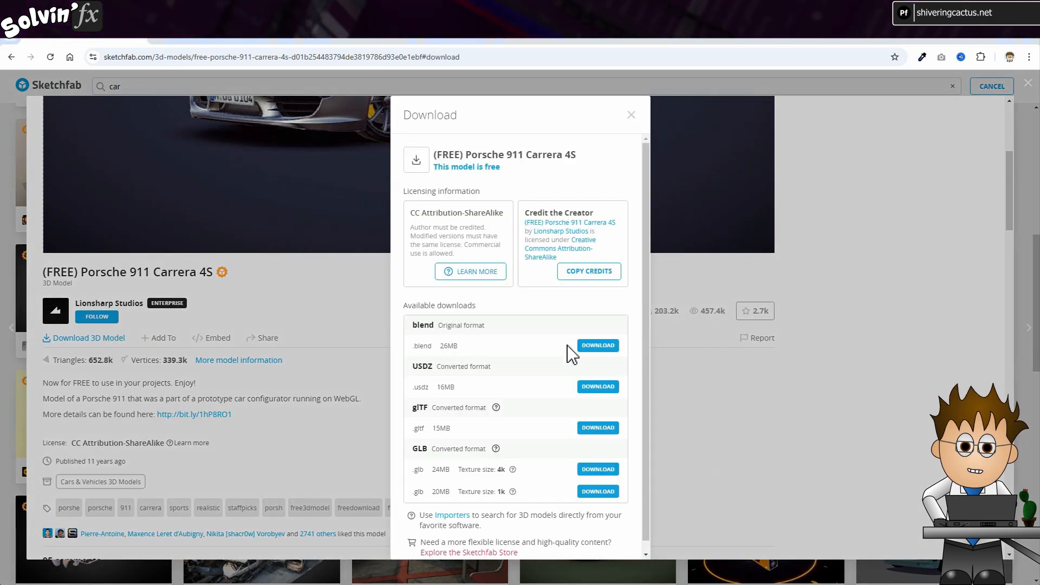
{"action": "mouse_move", "coordinate": [598, 351]}
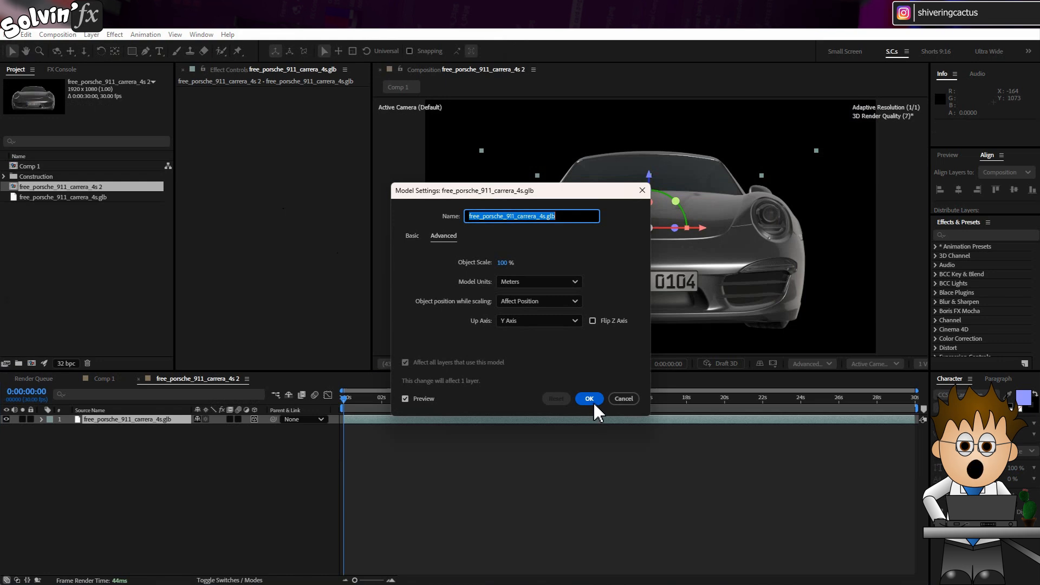
Step: Apply the Porsche model settings, show the transparency grid, add and remove a camera, and reset to front view
{"action": "left_click", "coordinate": [589, 398]}
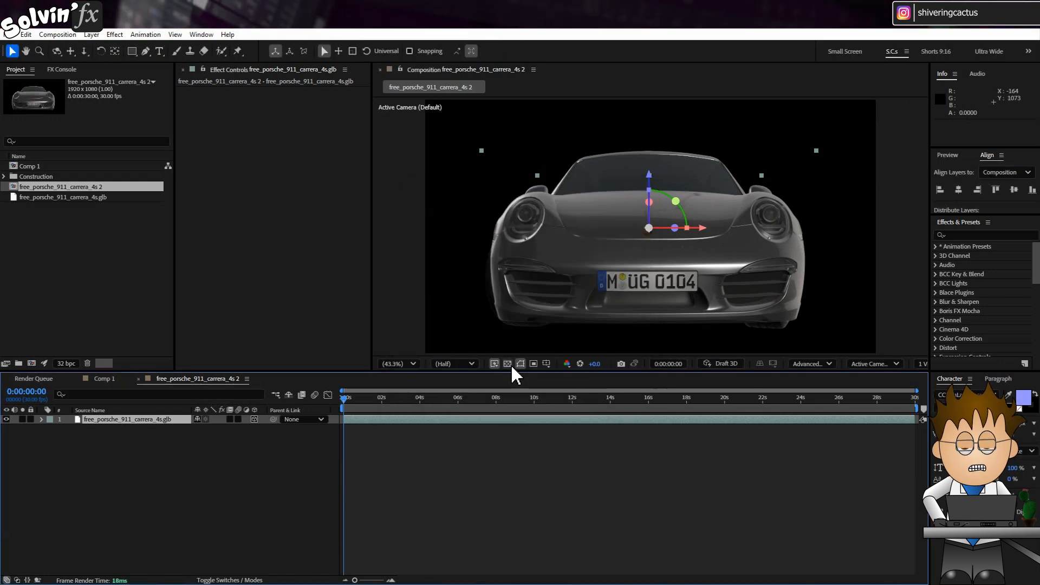
{"action": "left_click", "coordinate": [507, 363]}
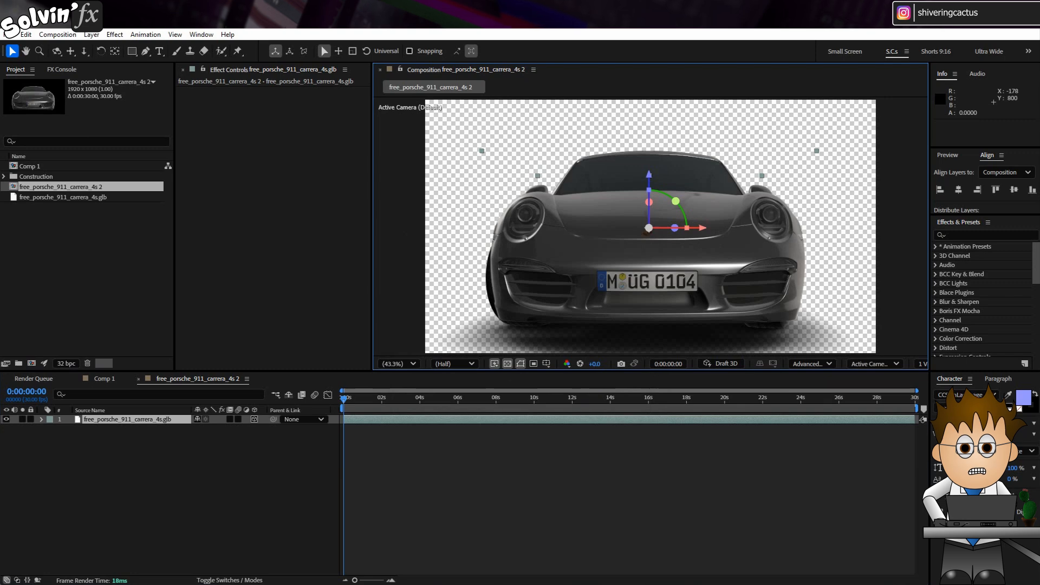
{"action": "mouse_move", "coordinate": [566, 319]}
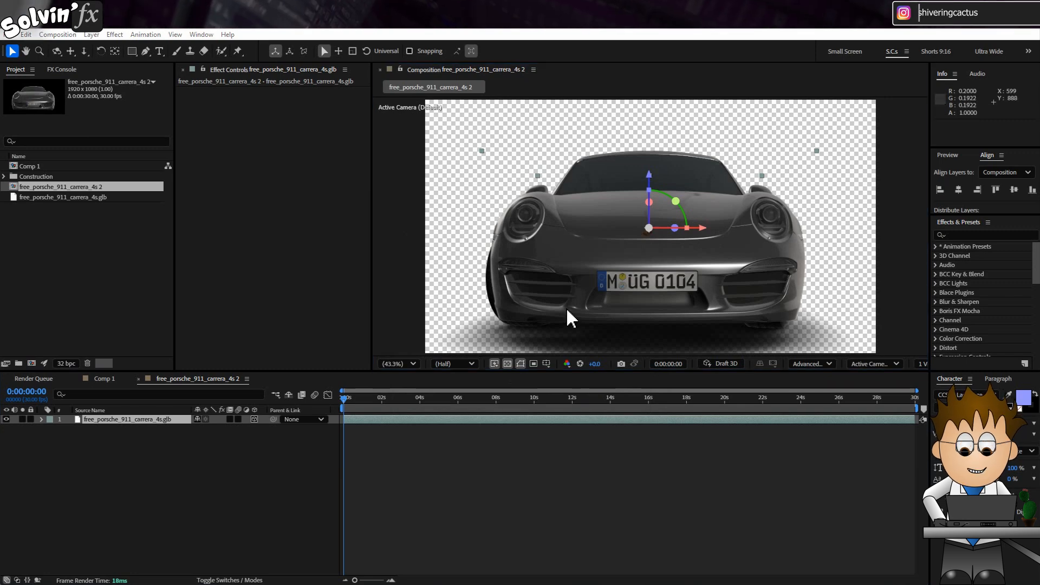
{"action": "left_click", "coordinate": [87, 34]}
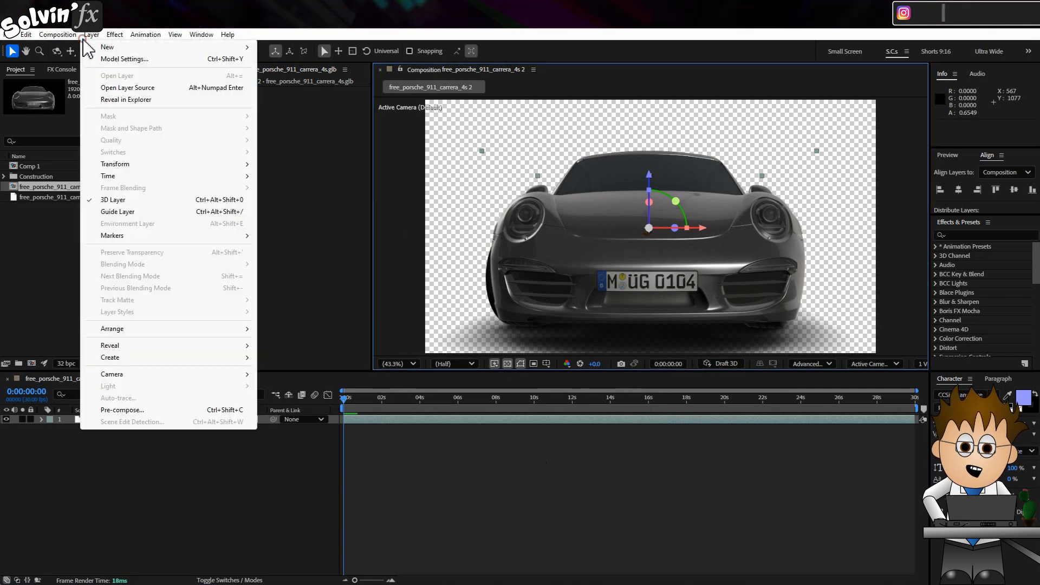
{"action": "left_click", "coordinate": [112, 374]}
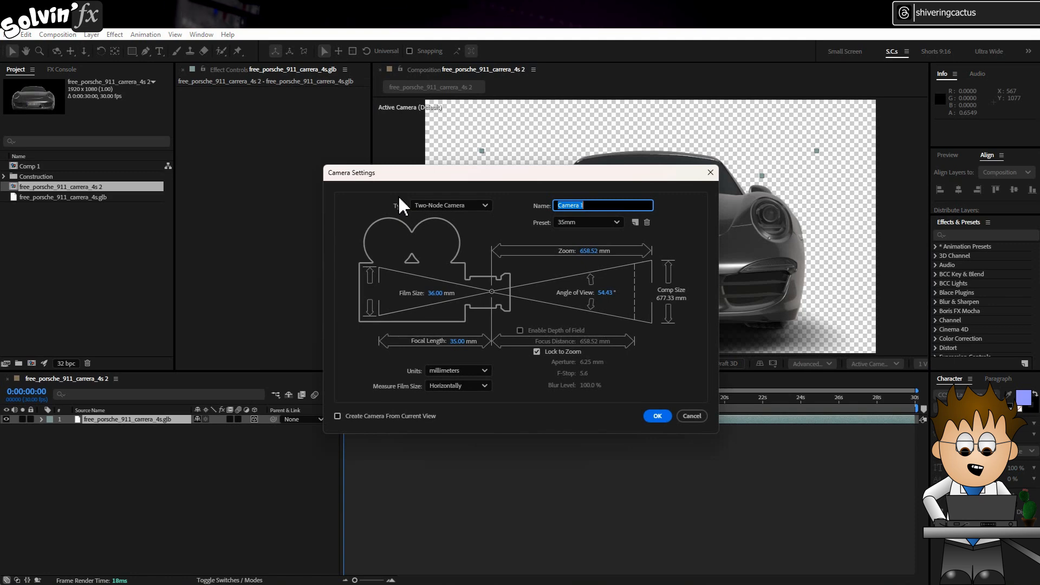
{"action": "left_click", "coordinate": [657, 415]}
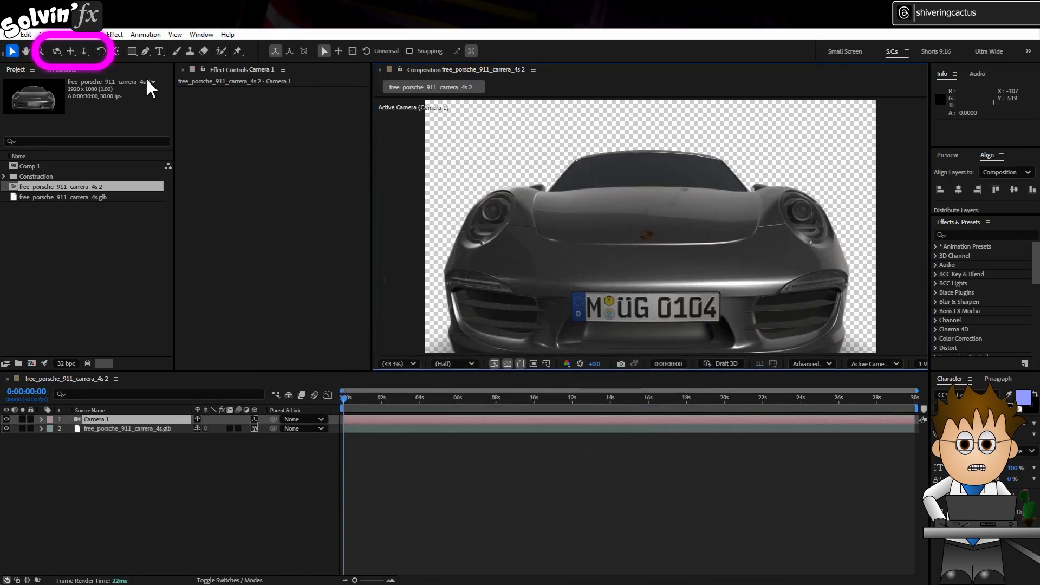
{"action": "left_click", "coordinate": [57, 52]}
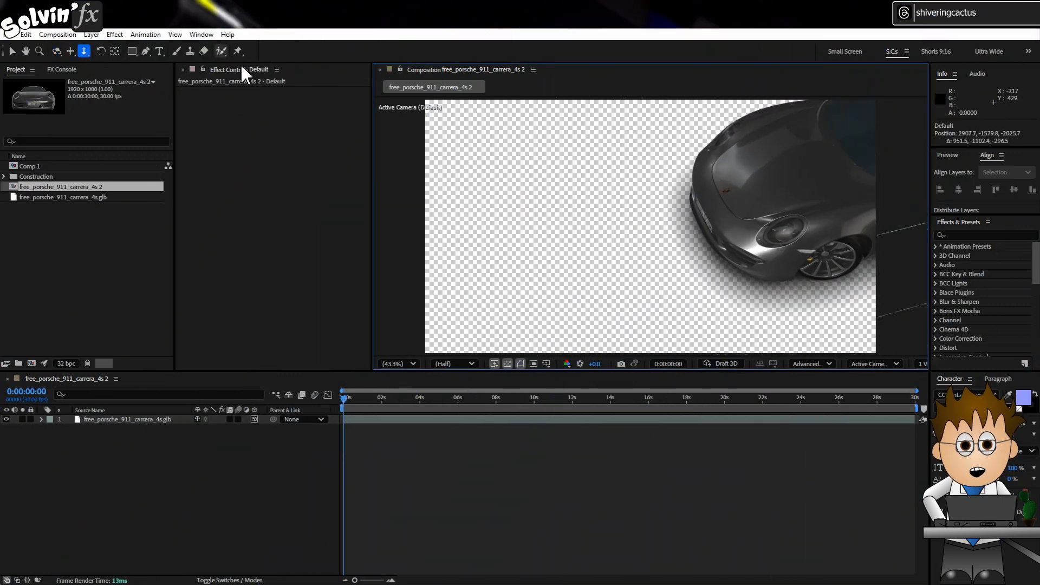
{"action": "left_click", "coordinate": [175, 34]}
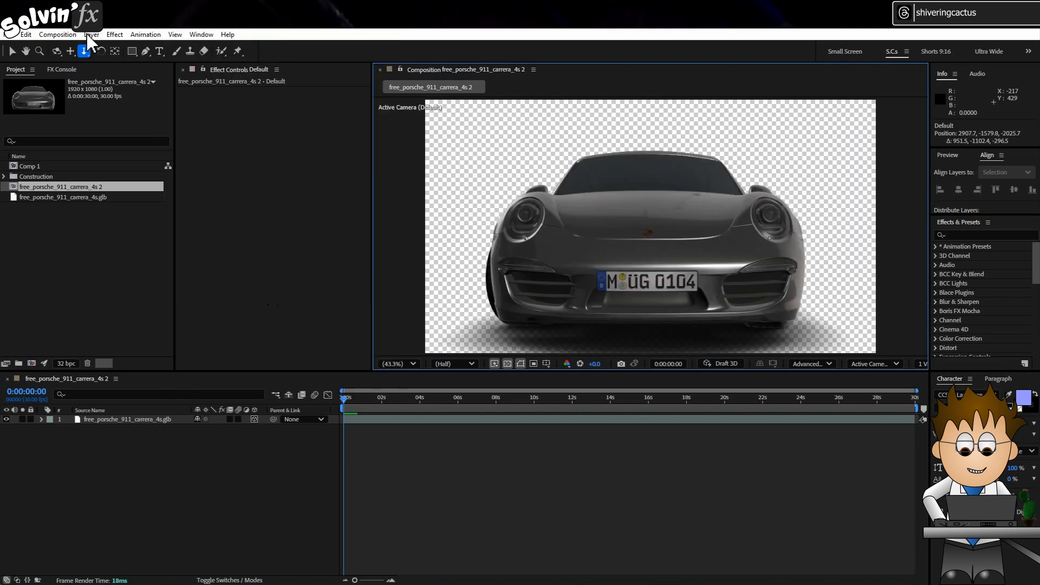
Step: Add a new camera layer to the Porsche composition from the Layer menu
{"action": "left_click", "coordinate": [89, 34]}
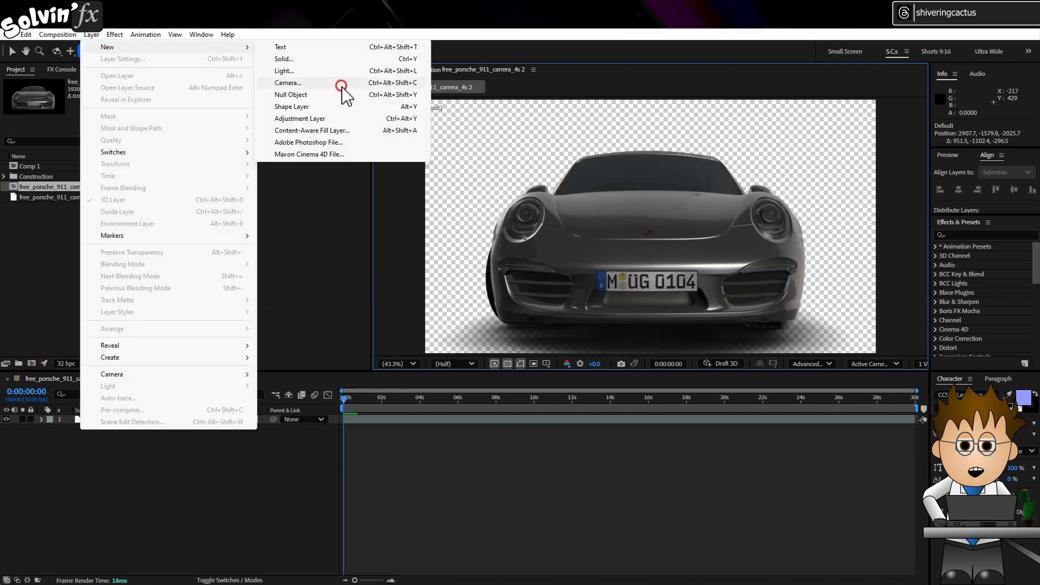
{"action": "left_click", "coordinate": [287, 83]}
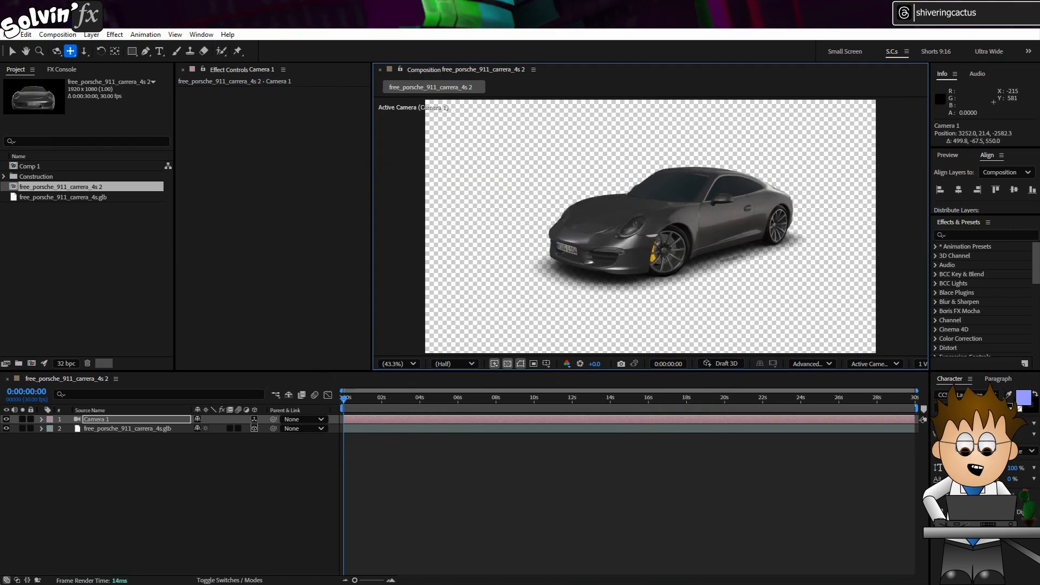
{"action": "mouse_move", "coordinate": [641, 493]}
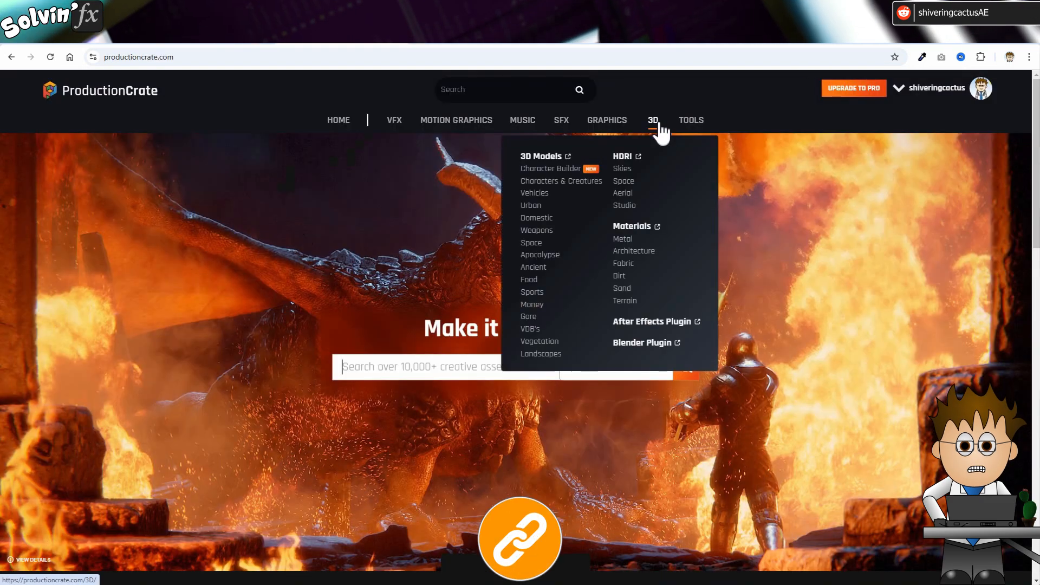
Step: Browse ProductionCrate's Landscape HDRIs and open an HDRI Desert Terrain map
{"action": "left_click", "coordinate": [622, 156]}
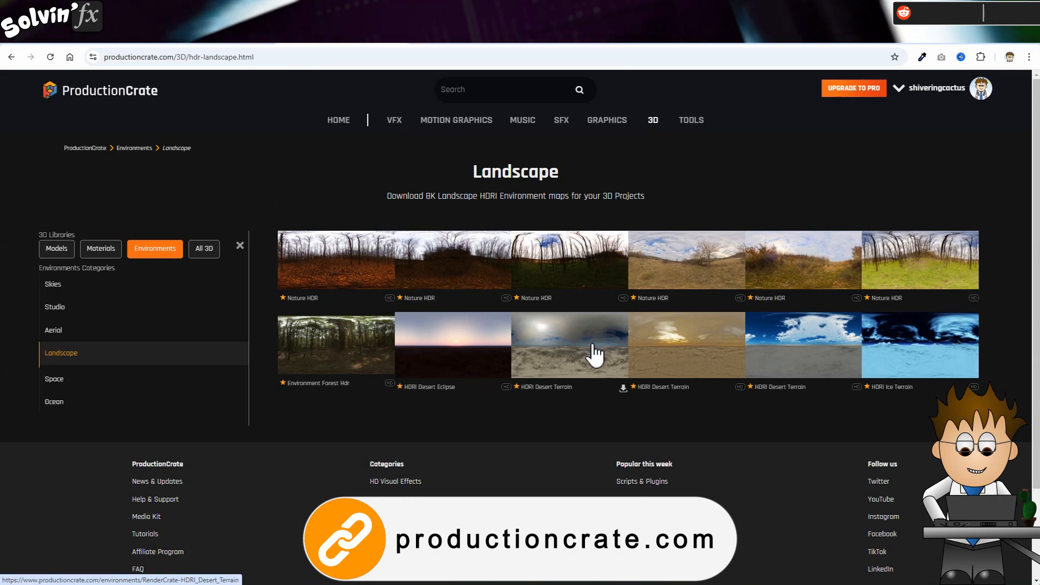
{"action": "left_click", "coordinate": [570, 345]}
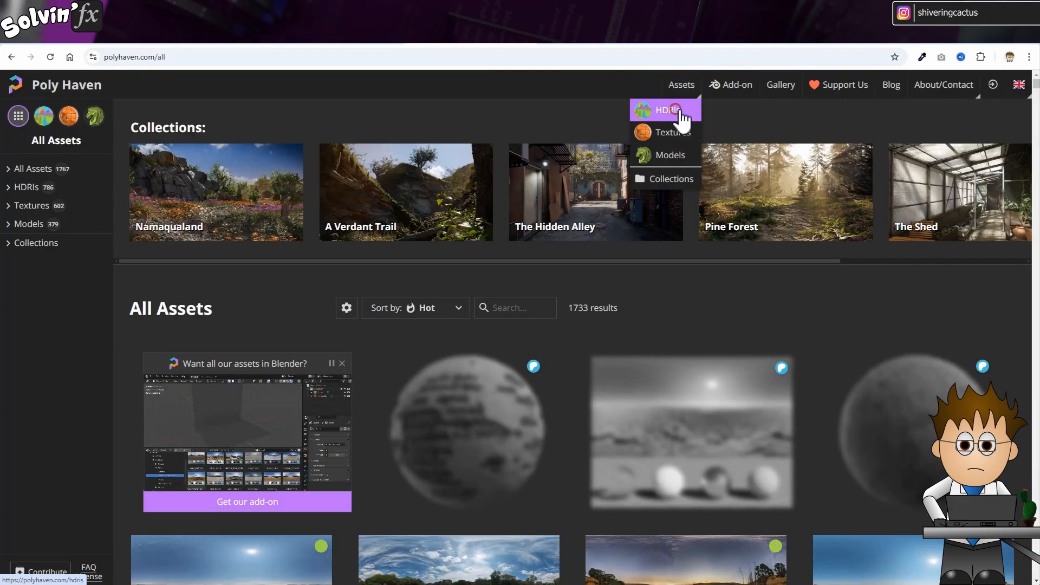
Step: Browse Poly Haven's HDRI collection filtered to the Outdoor category
{"action": "left_click", "coordinate": [663, 110]}
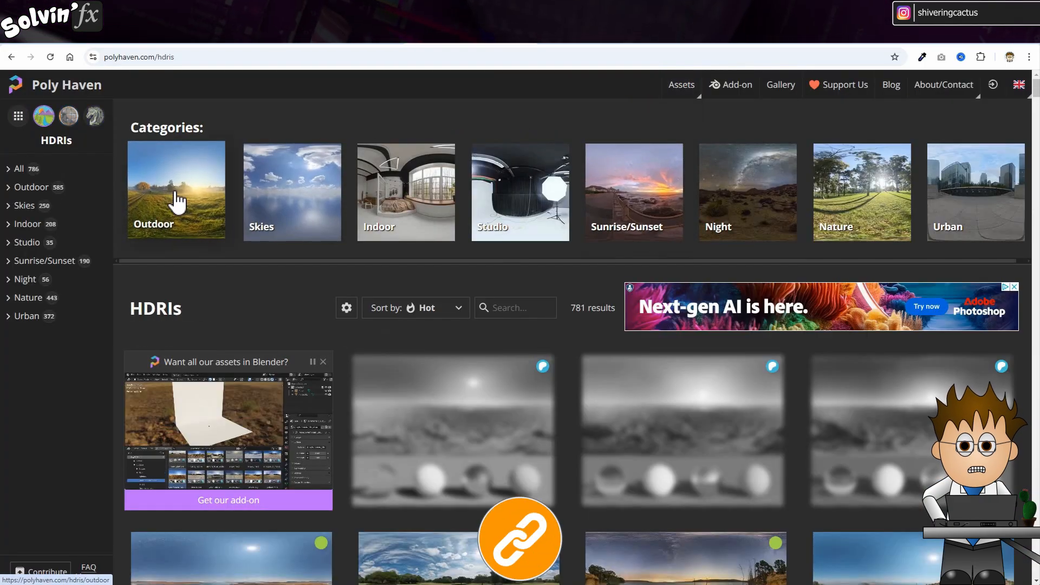
{"action": "left_click", "coordinate": [176, 190]}
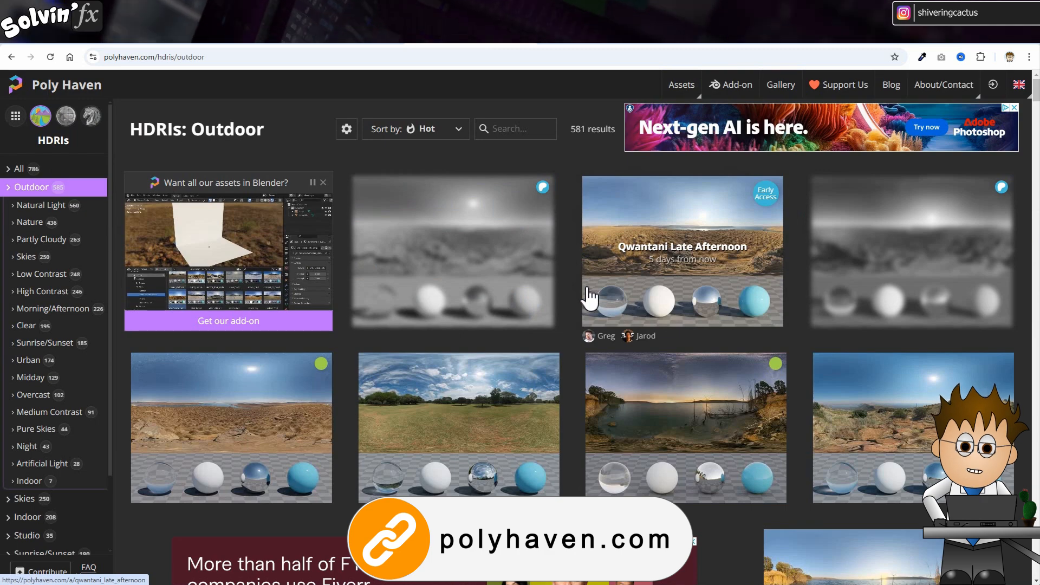
{"action": "mouse_move", "coordinate": [529, 419]}
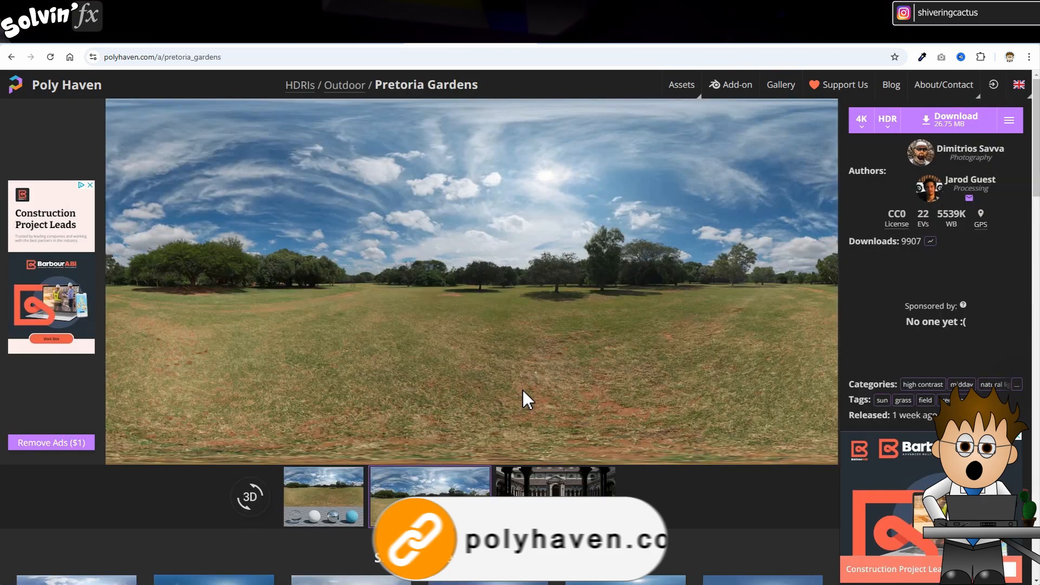
{"action": "mouse_move", "coordinate": [897, 224]}
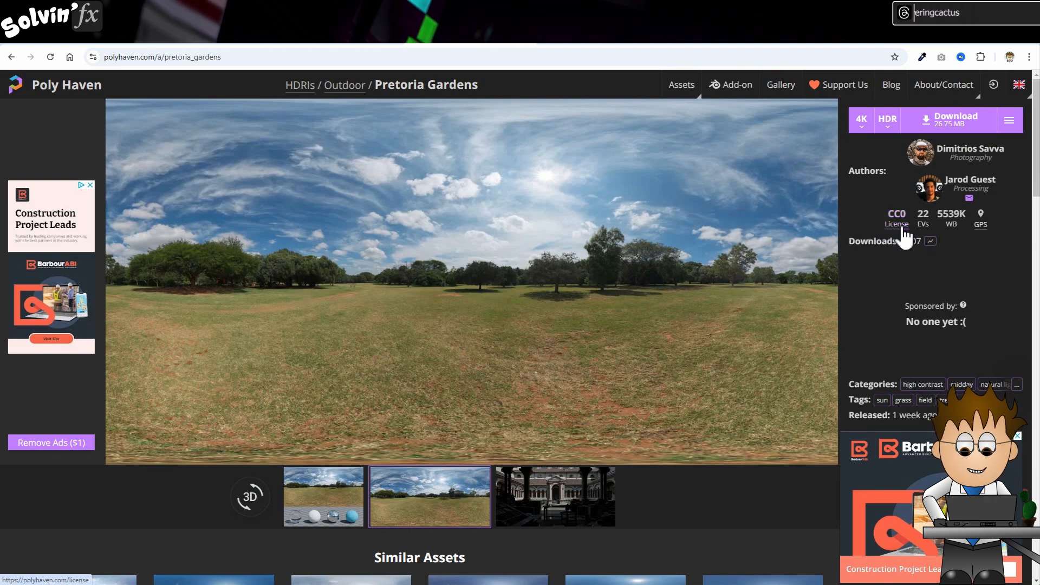
{"action": "mouse_move", "coordinate": [742, 287]}
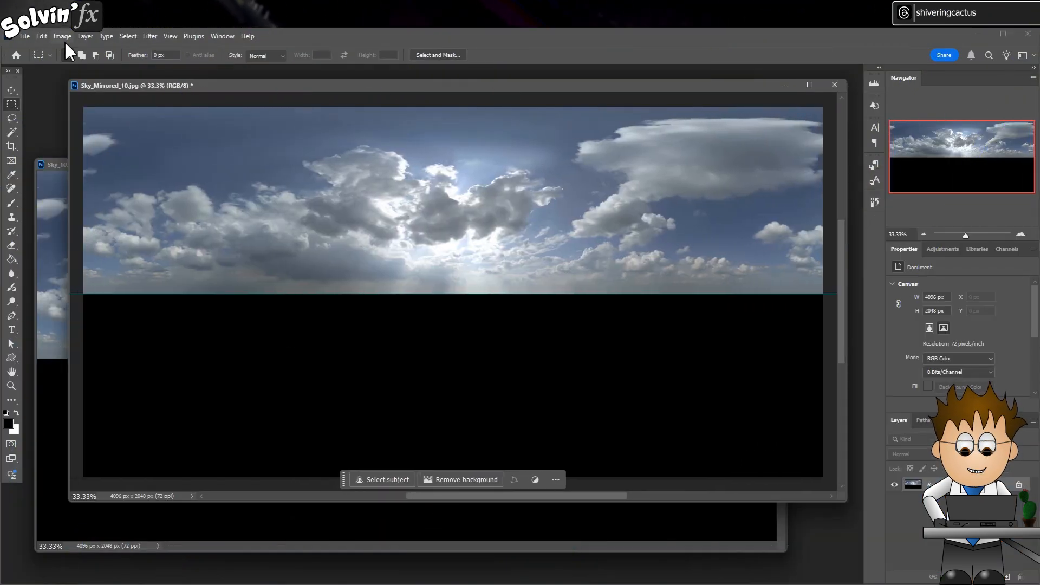
Step: Change the Sky_Mirrored_10 image mode to 32 Bits/Channel
{"action": "left_click", "coordinate": [63, 36]}
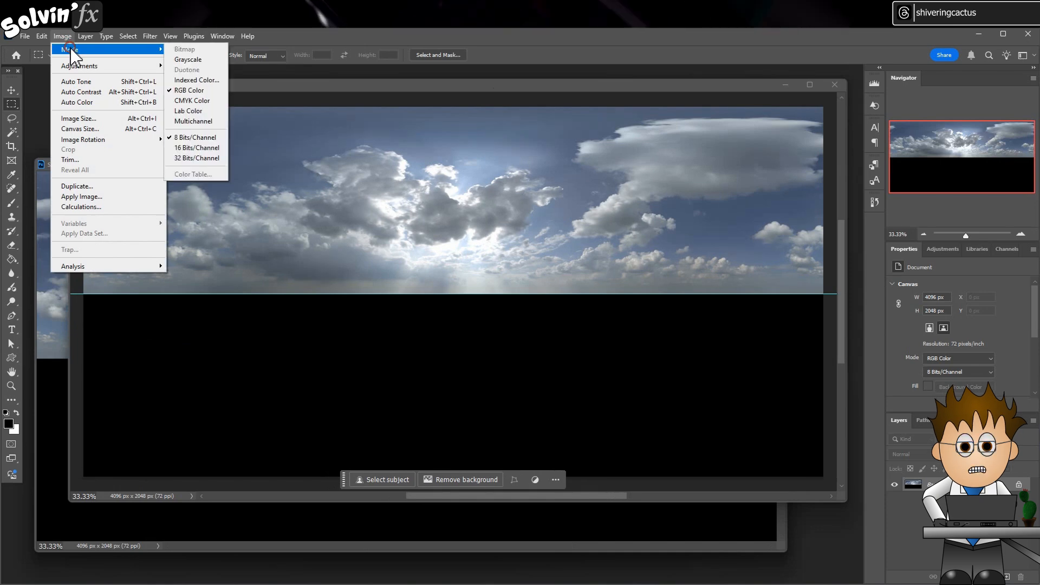
{"action": "mouse_move", "coordinate": [198, 158]}
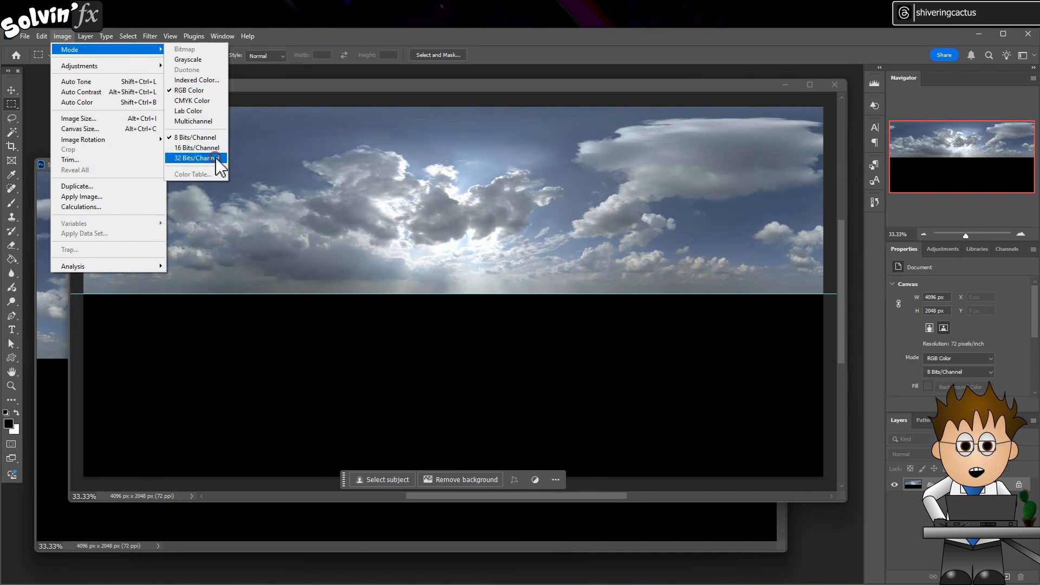
{"action": "left_click", "coordinate": [196, 158]}
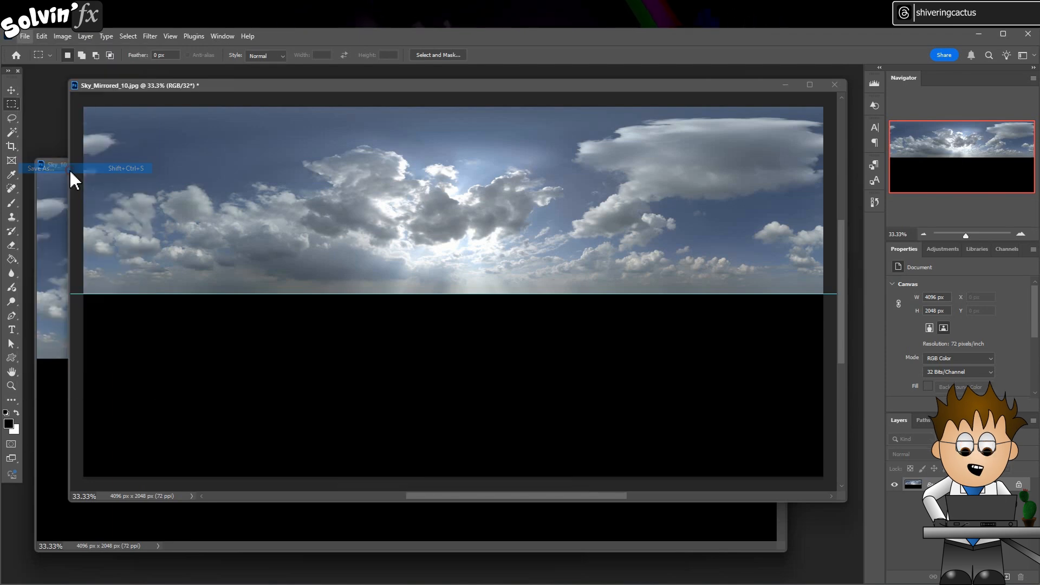
Step: Save the sky as Radiance HDR file Sky_Mirrored_10.hdr in the Car folder
{"action": "left_click", "coordinate": [41, 168]}
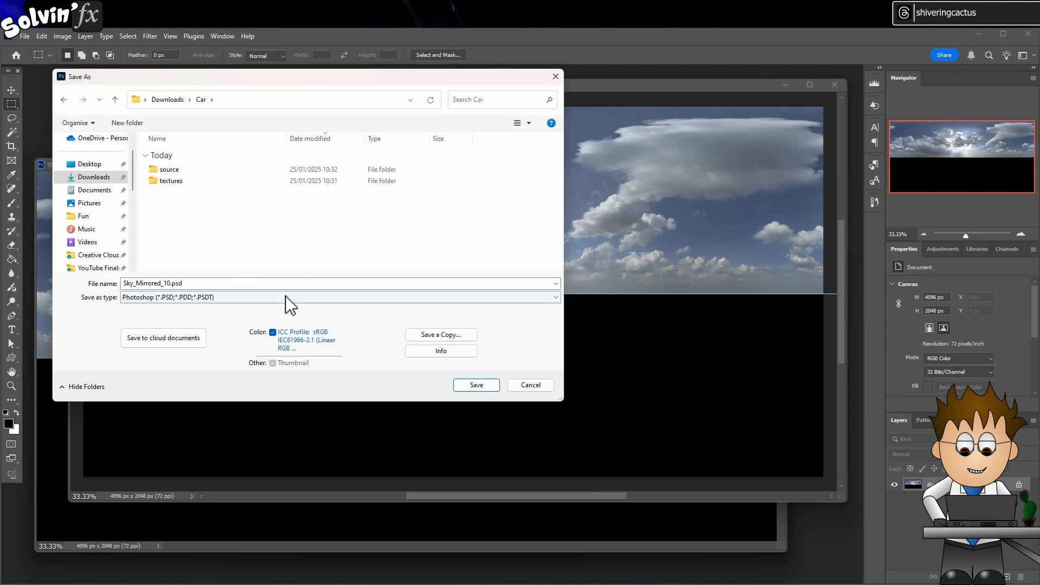
{"action": "left_click", "coordinate": [338, 297]}
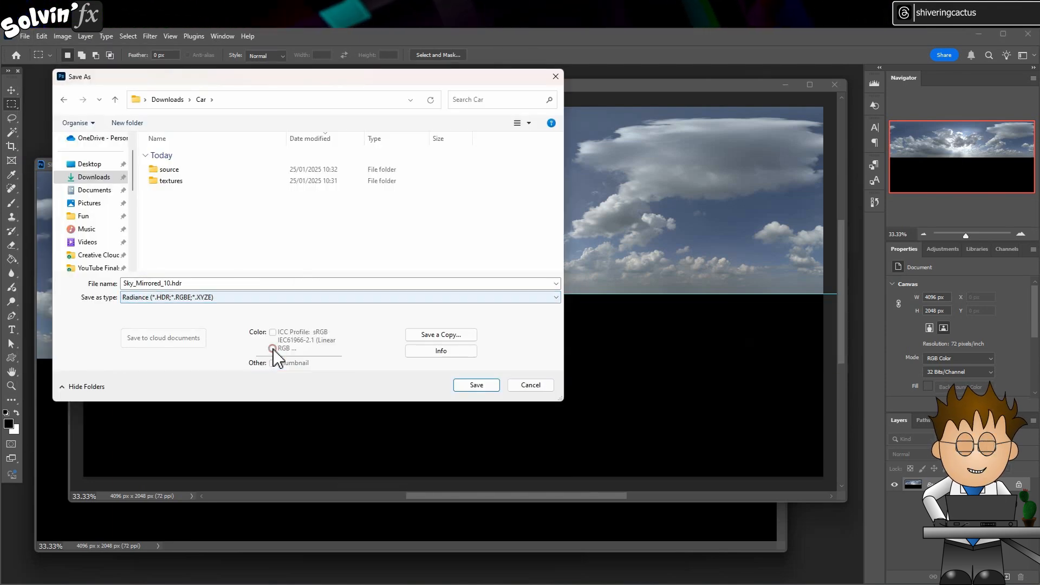
{"action": "mouse_move", "coordinate": [474, 392]}
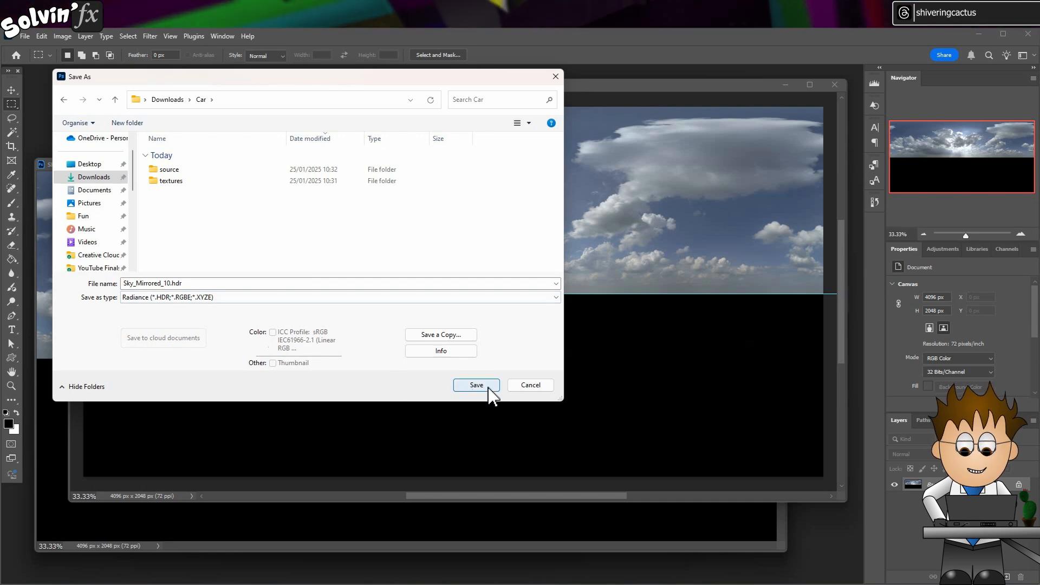
{"action": "left_click", "coordinate": [476, 385]}
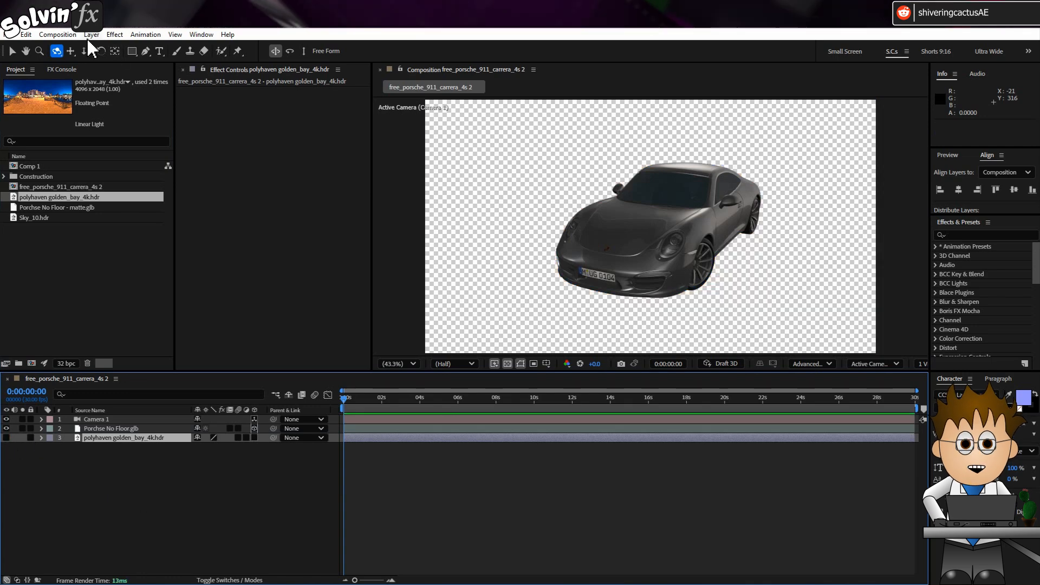
Step: Create a comp-sized blue solid layer below the Porsche model
{"action": "left_click", "coordinate": [91, 34]}
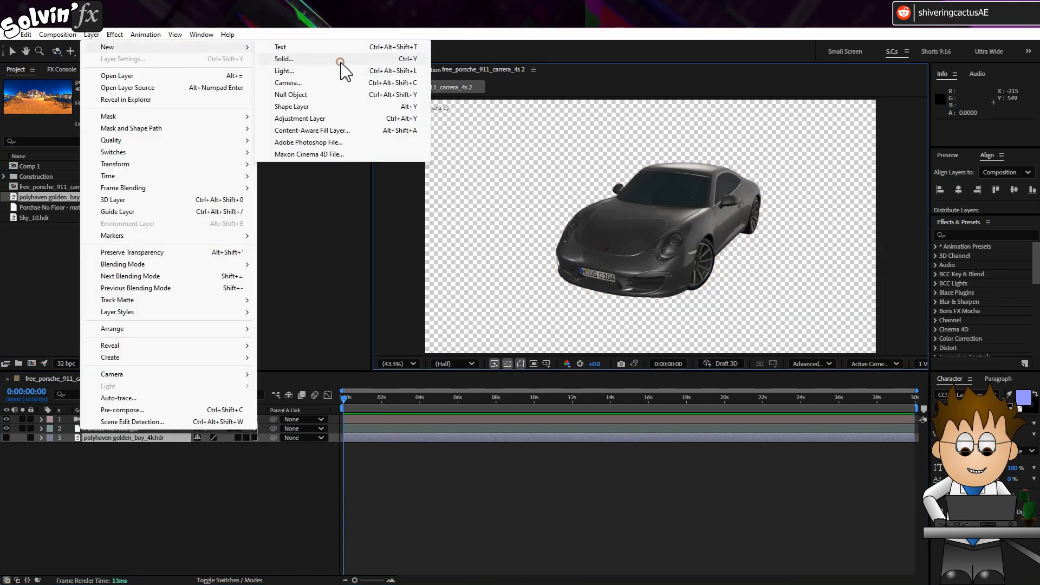
{"action": "left_click", "coordinate": [284, 59]}
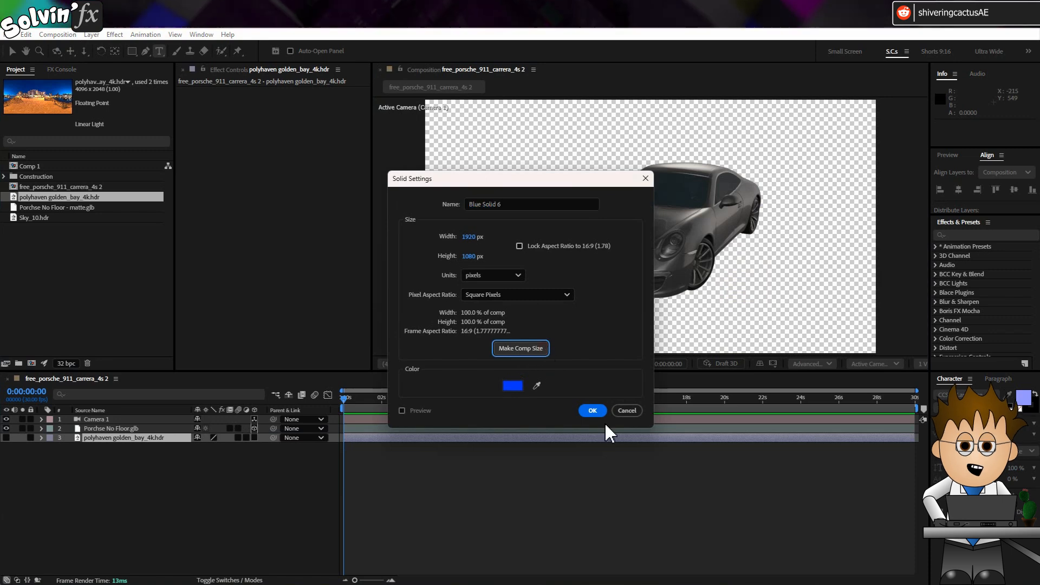
{"action": "left_click", "coordinate": [592, 410]}
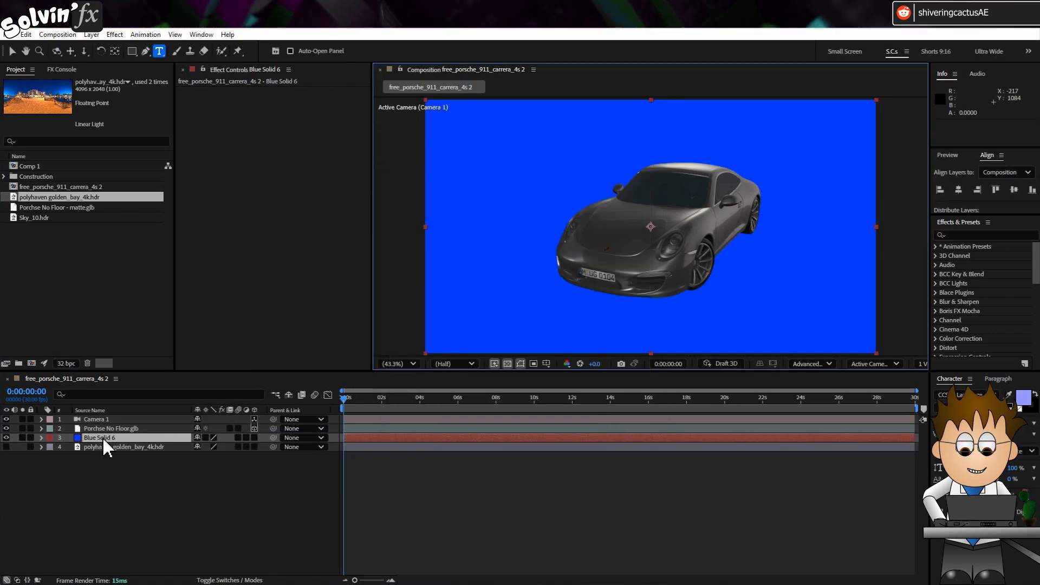
{"action": "left_click", "coordinate": [114, 34]}
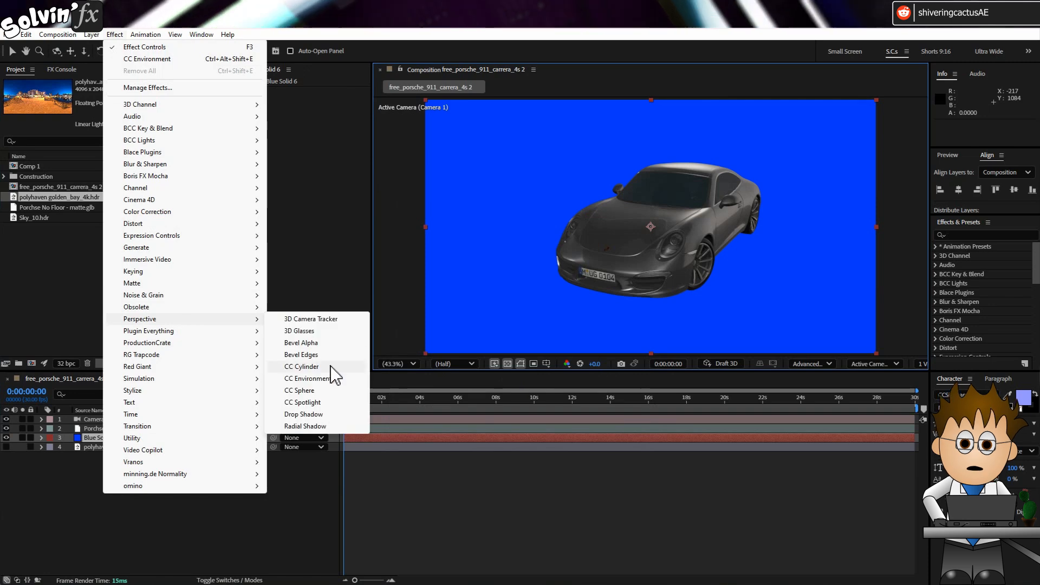
Step: Apply CC Environment to the solid, mapping the golden_bay_4k.hdr layer as the environment
{"action": "left_click", "coordinate": [307, 378]}
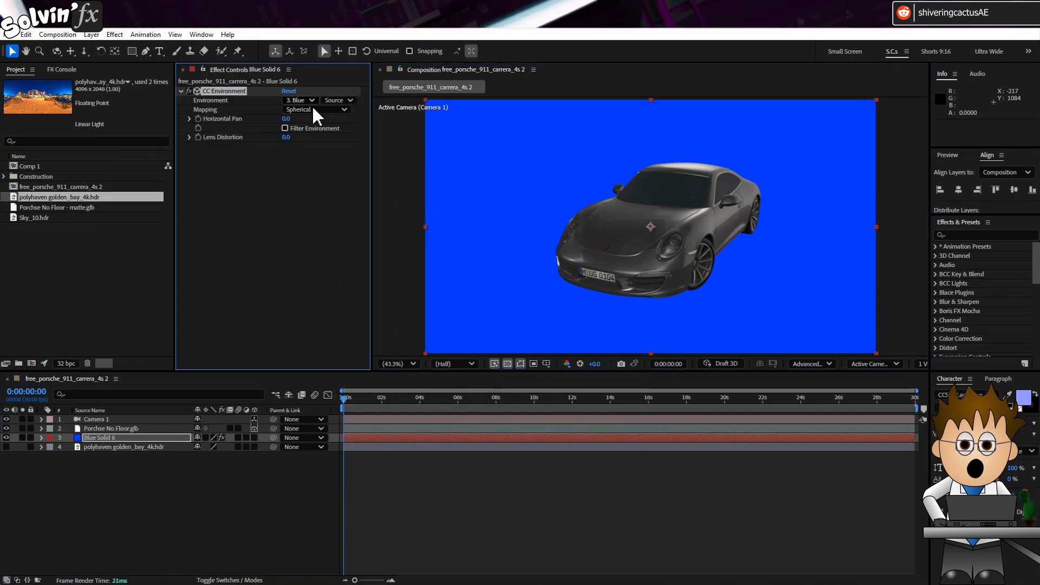
{"action": "left_click", "coordinate": [300, 100]}
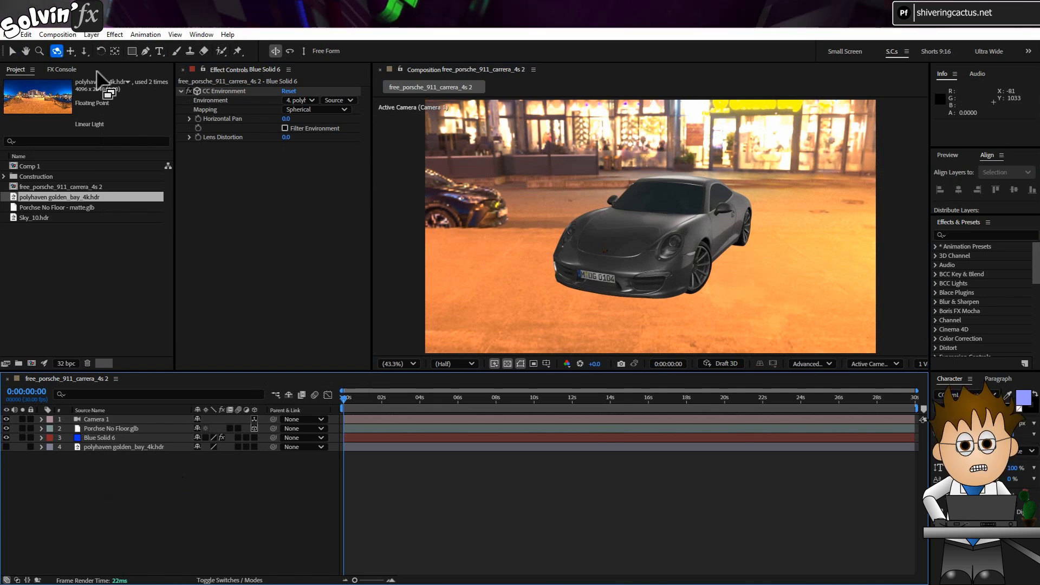
{"action": "left_click", "coordinate": [91, 34]}
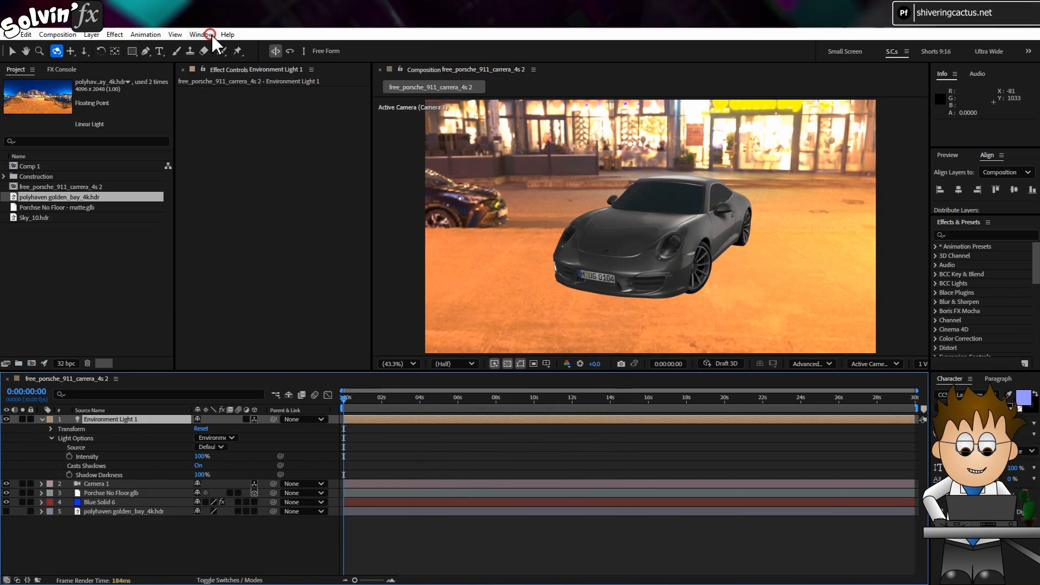
Step: Set Environment Light 1's source to polyhaven golden_bay_4k.hdr in the Properties panel
{"action": "left_click", "coordinate": [202, 34]}
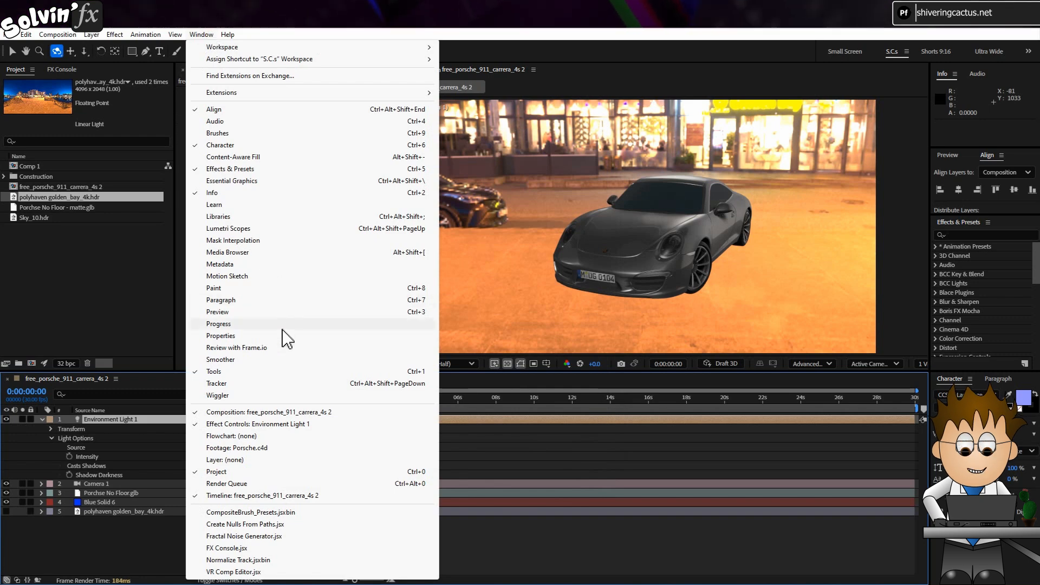
{"action": "left_click", "coordinate": [221, 335]}
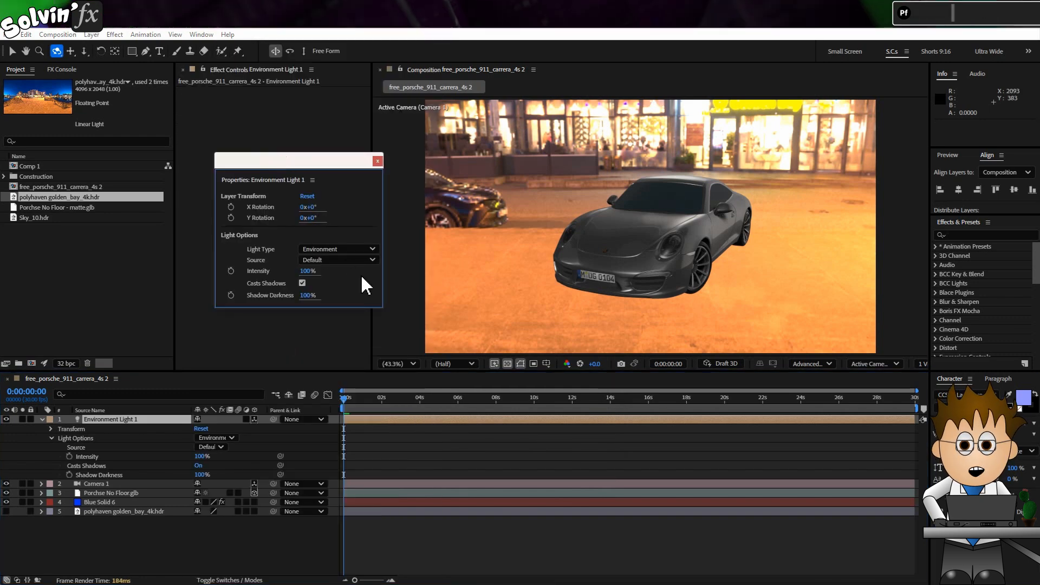
{"action": "left_click", "coordinate": [338, 259]}
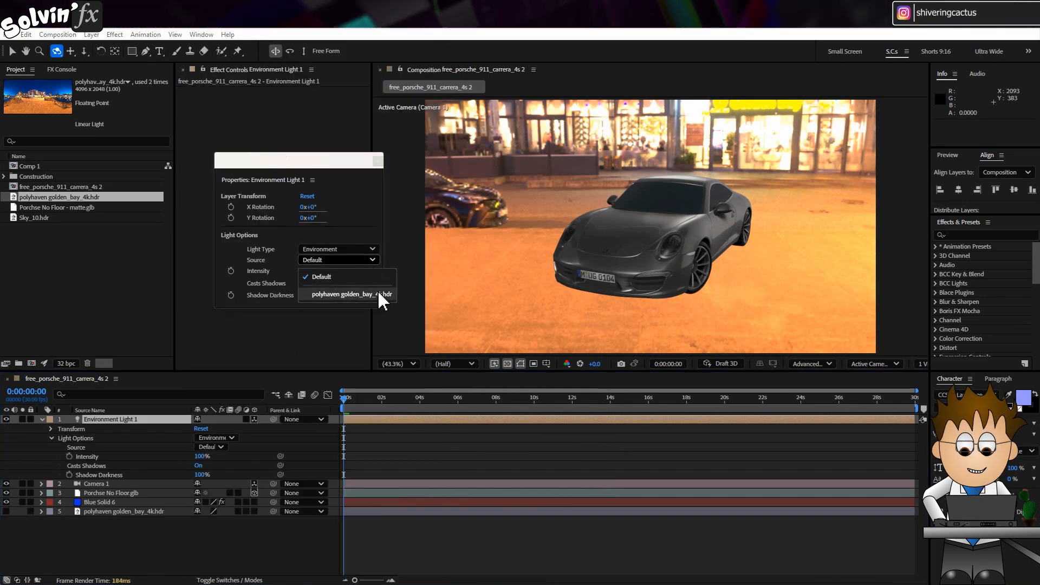
{"action": "left_click", "coordinate": [352, 294]}
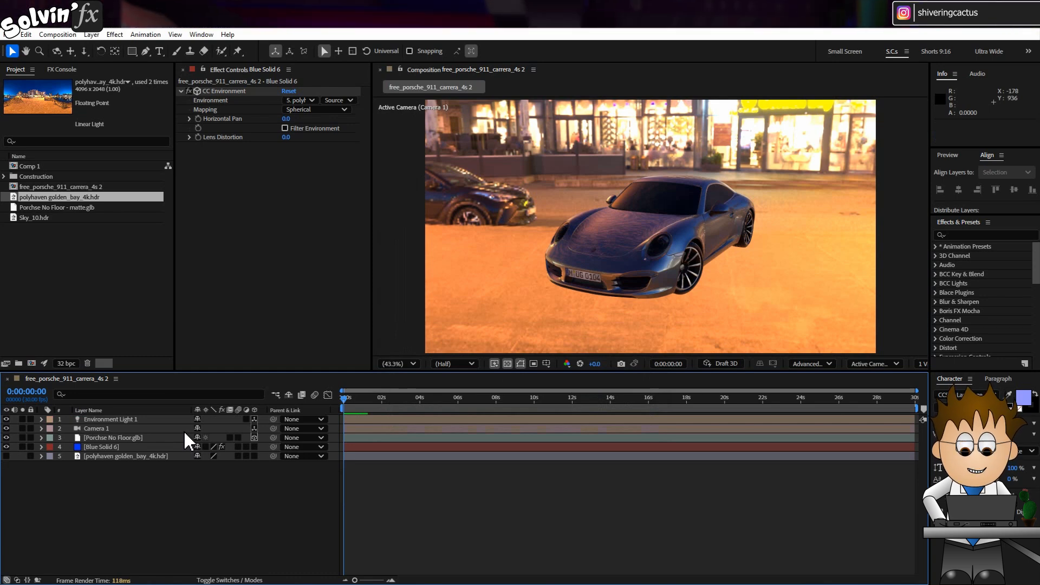
Step: Create a 2000x2000 px blue solid named 'shadow catcher'
{"action": "left_click", "coordinate": [88, 34]}
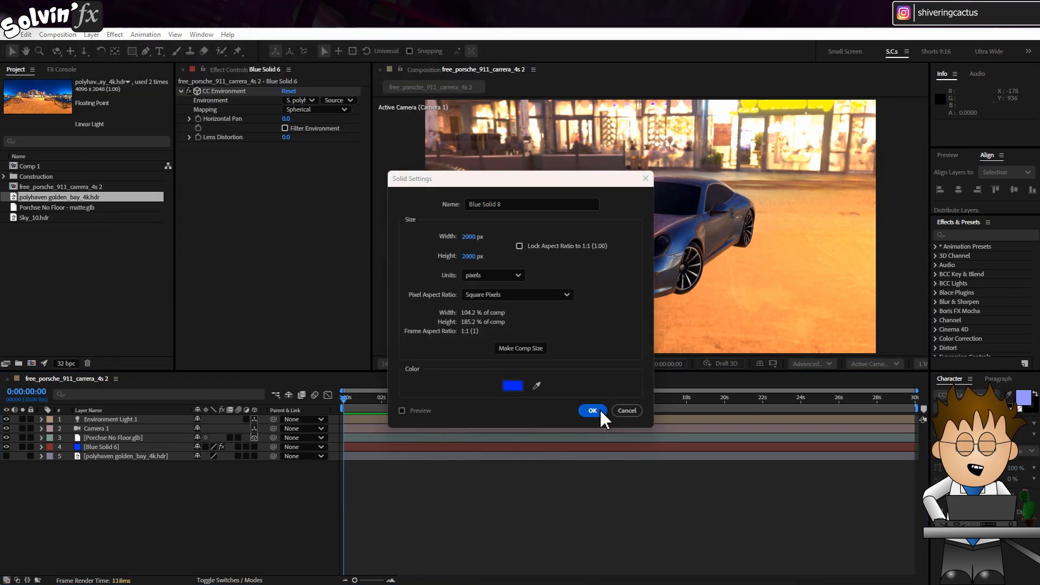
{"action": "left_click", "coordinate": [592, 411]}
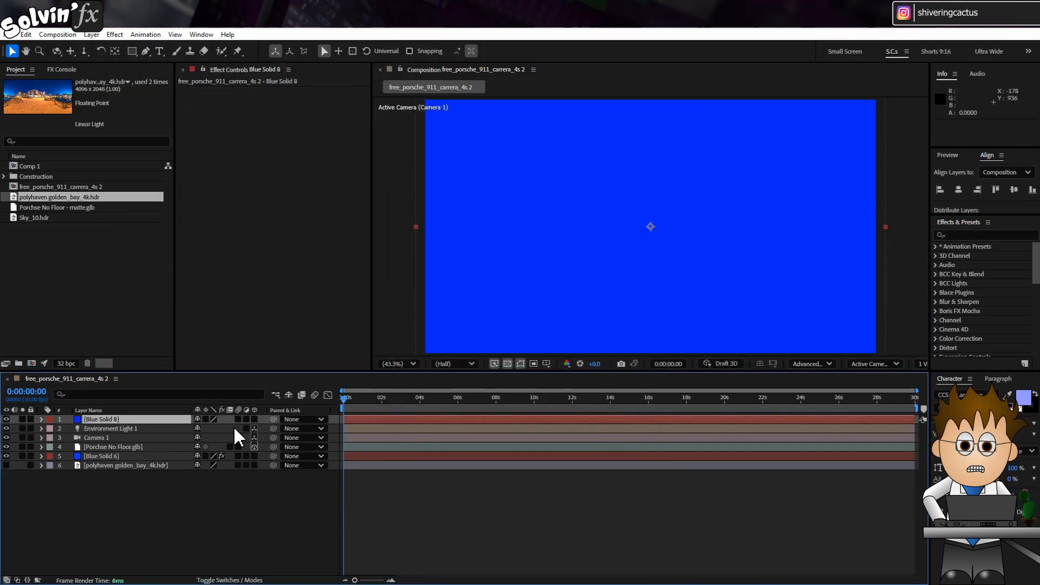
{"action": "type", "text": "shadow catcher"}
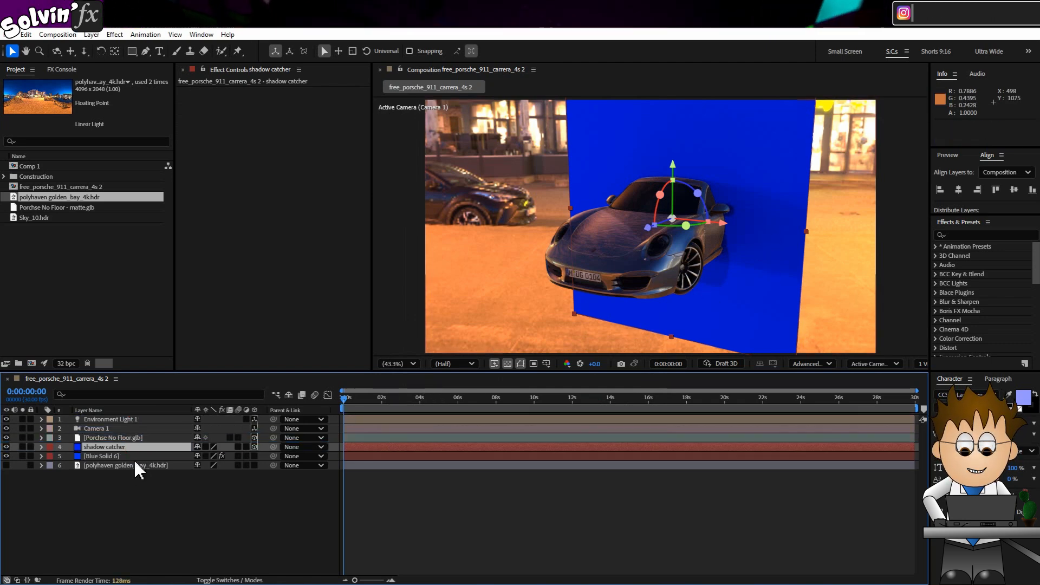
Step: Rotate the shadow catcher 90° on X and lower it beneath the car's wheels
{"action": "key", "text": "r"}
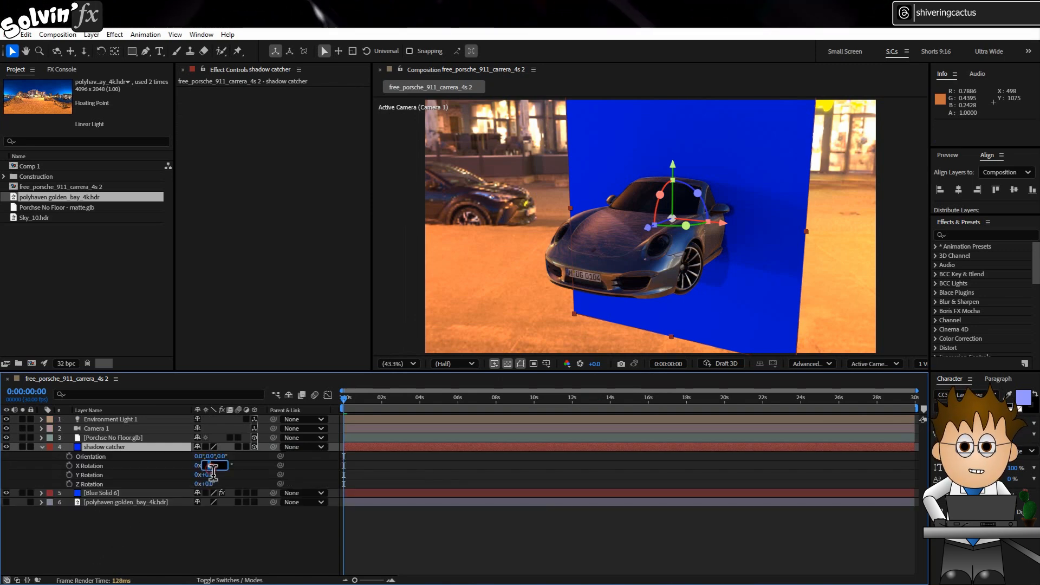
{"action": "type", "text": "90"}
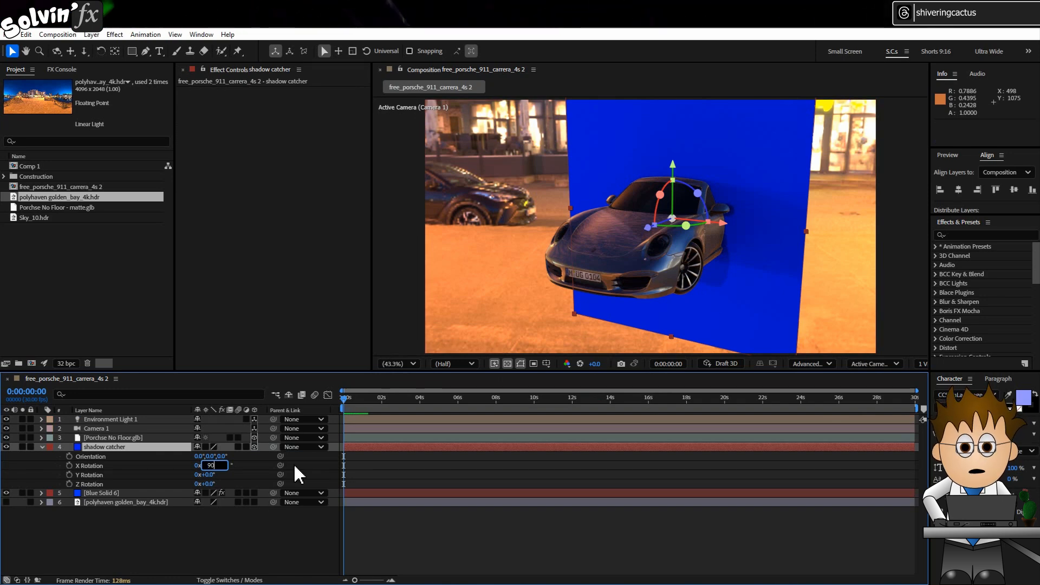
{"action": "key", "text": "Enter"}
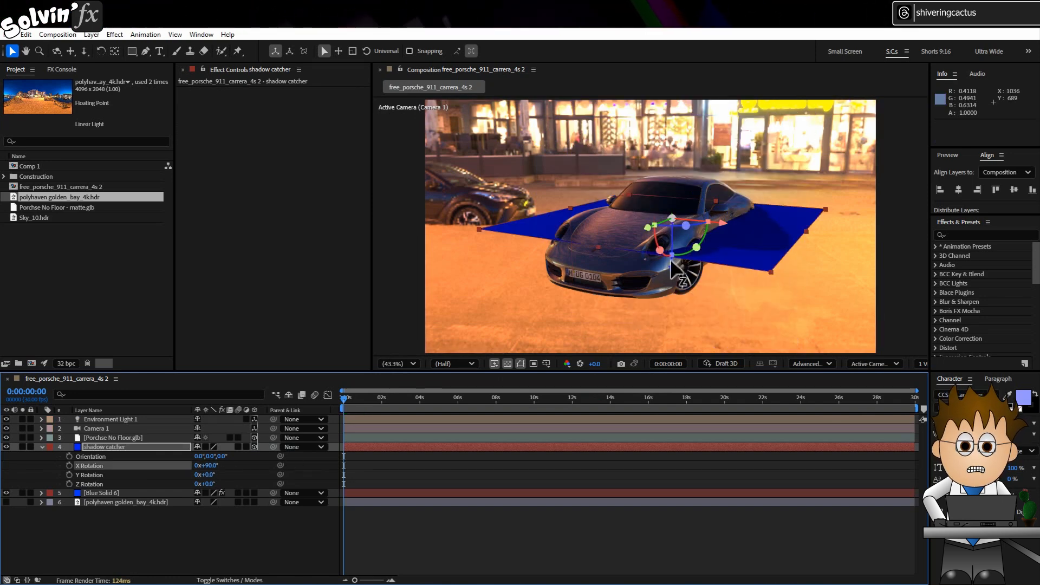
{"action": "left_click_drag", "start_coordinate": [672, 229], "coordinate": [672, 306]}
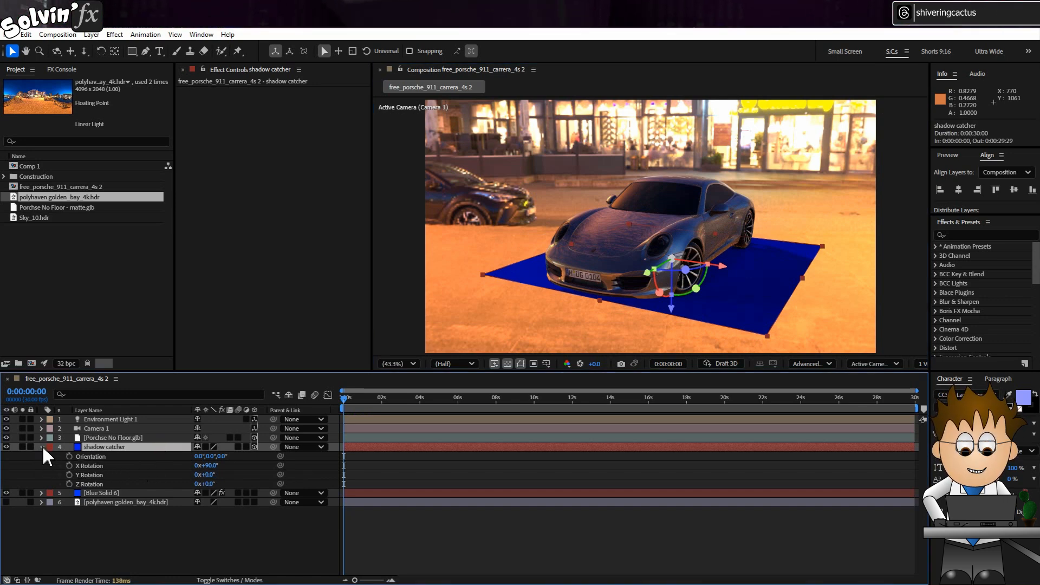
Step: Set the shadow catcher's Material Options Accepts Shadows to Only
{"action": "left_click", "coordinate": [42, 447]}
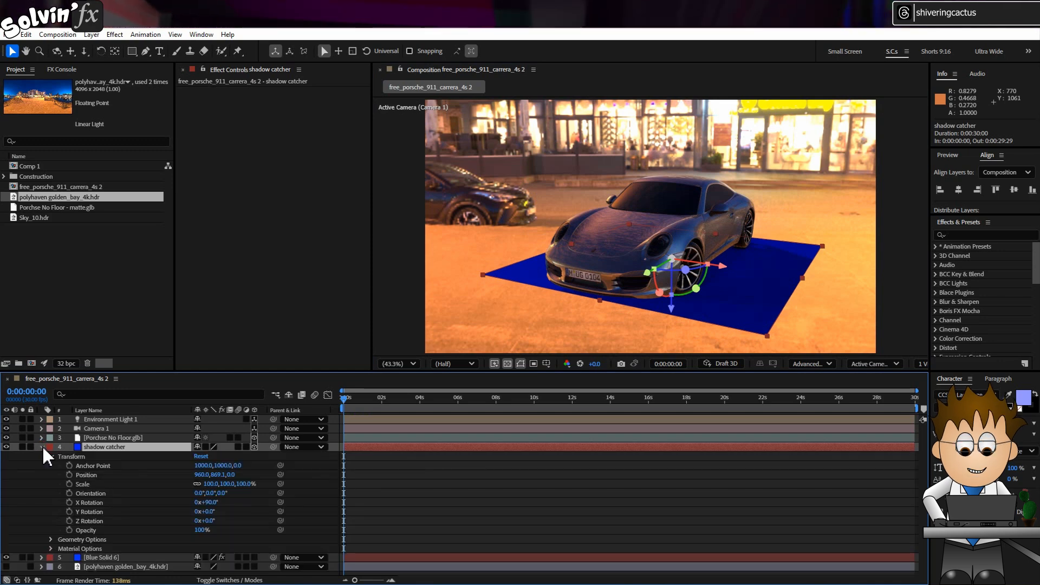
{"action": "left_click", "coordinate": [49, 475]}
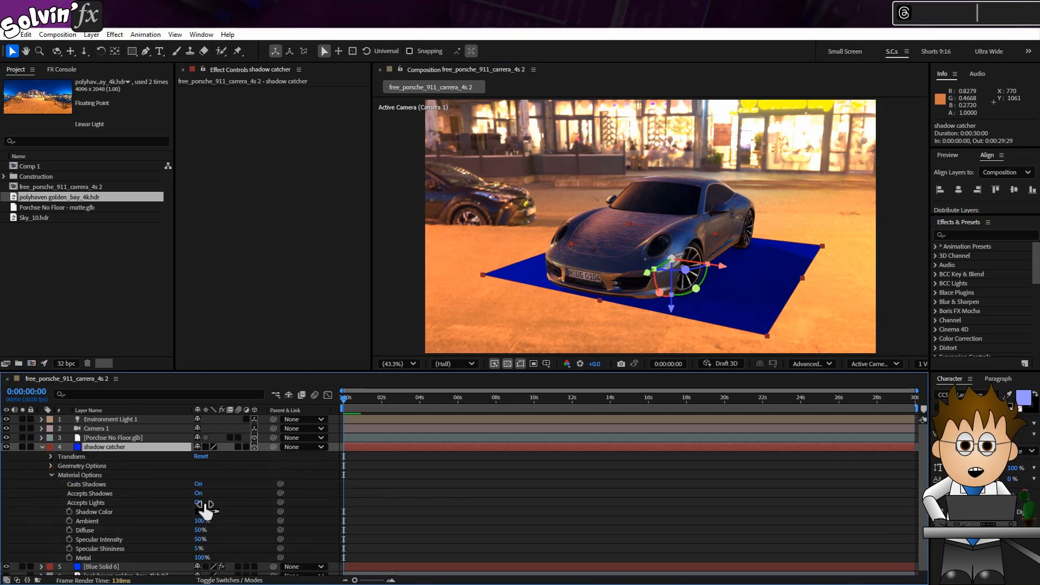
{"action": "left_click", "coordinate": [199, 493]}
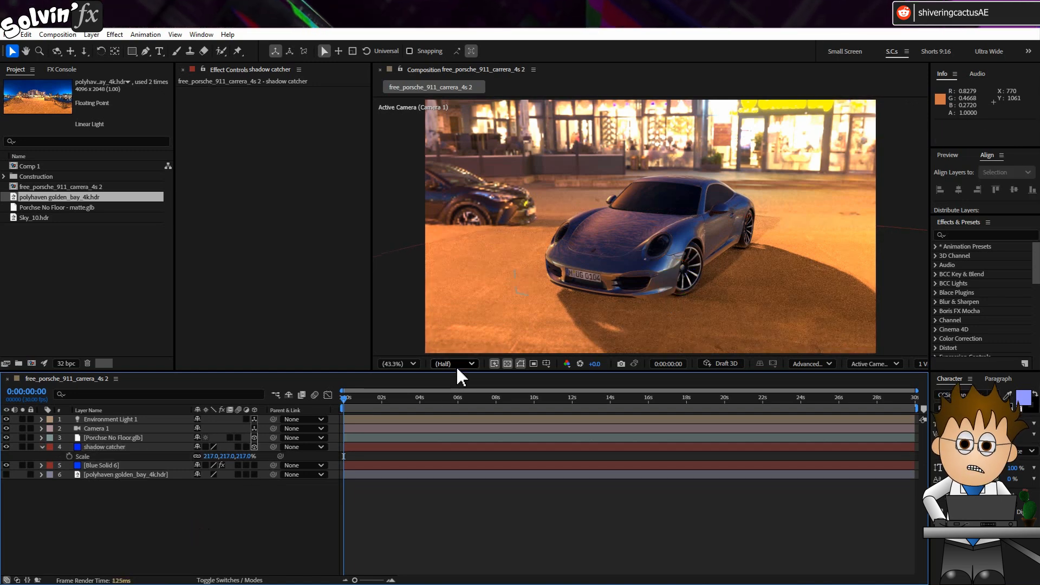
Step: Switch the Composition panel's preview resolution from Half to Full
{"action": "left_click", "coordinate": [455, 364]}
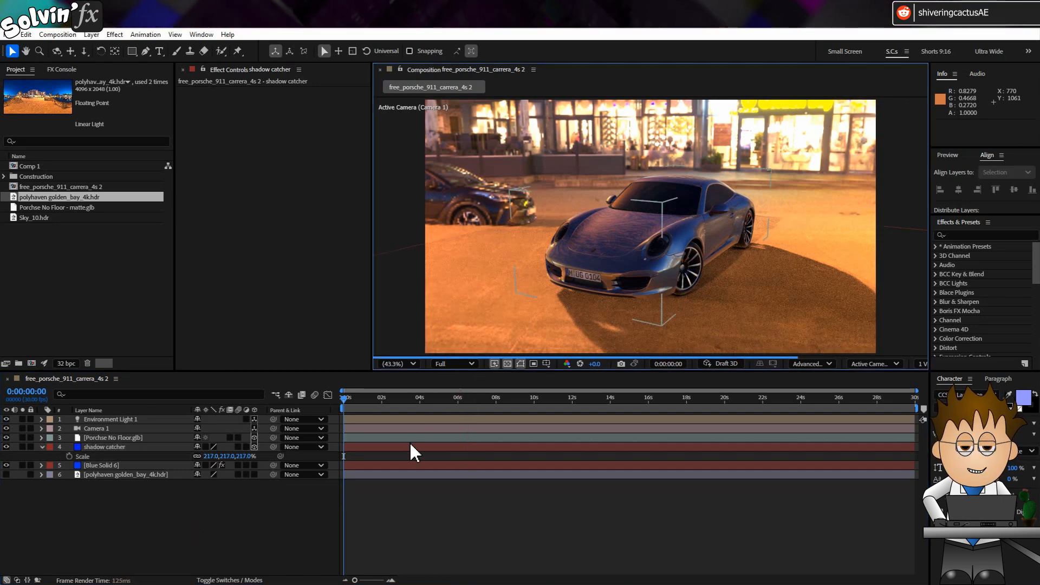
{"action": "left_click", "coordinate": [453, 364]}
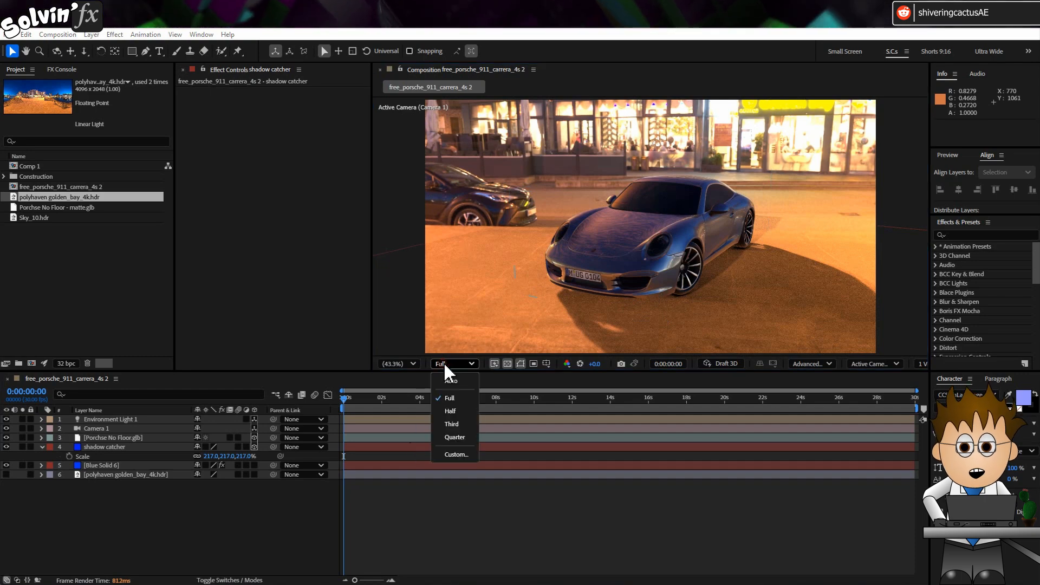